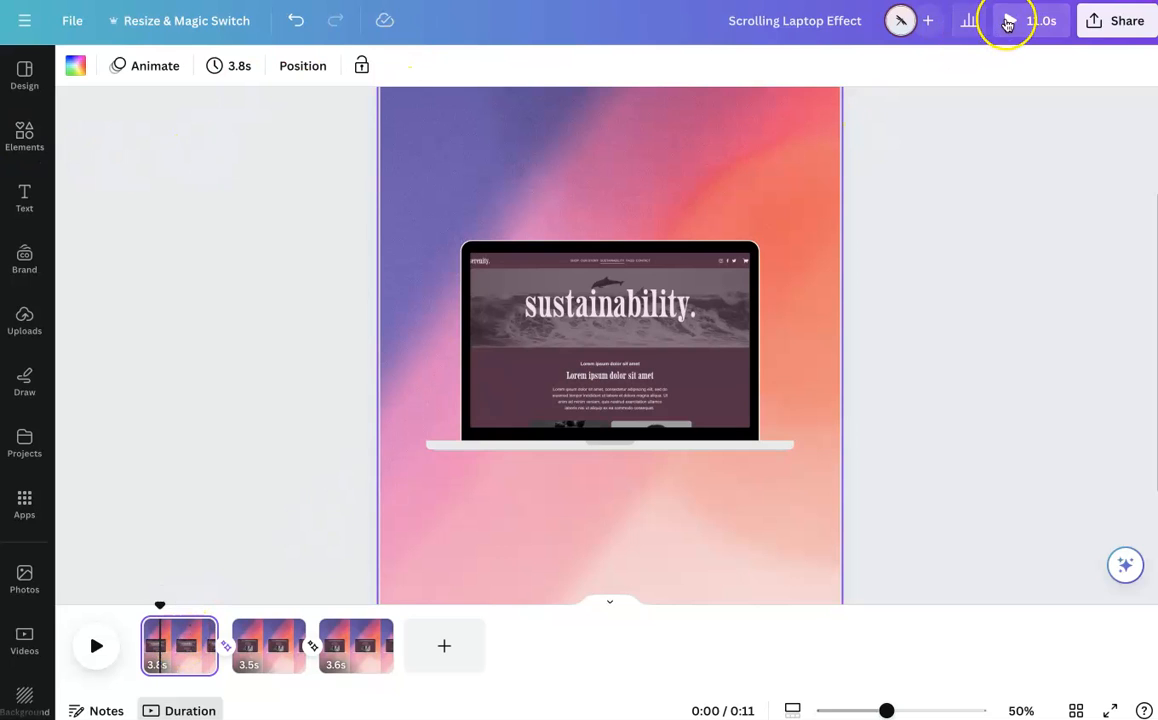
# - Apply the recently used peach gradient to page 4 and add an enlarged phone mockup from Mockups
pyautogui.click(1006, 20)
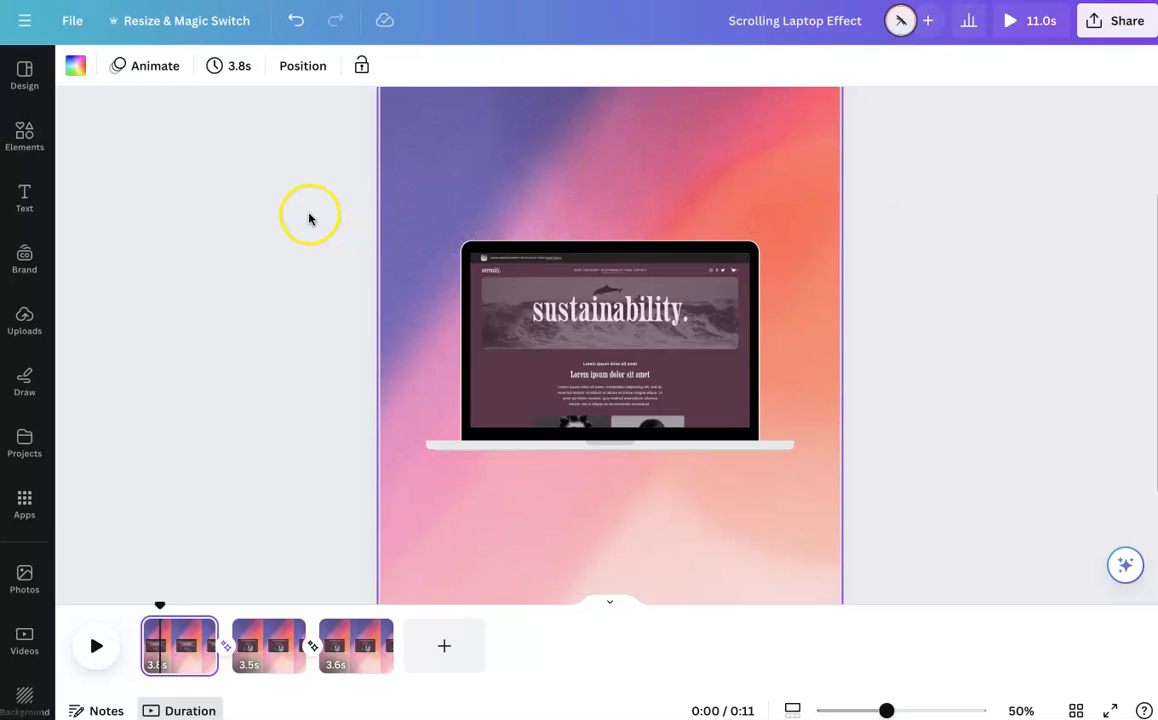
pyautogui.moveTo(314, 270)
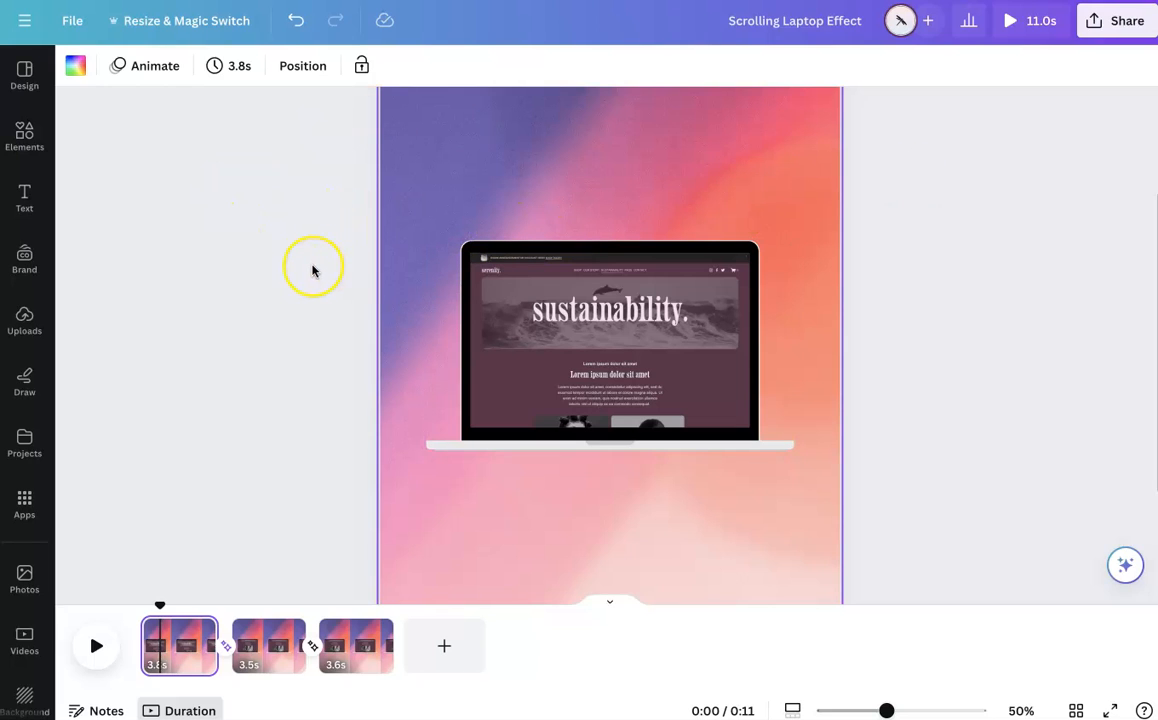
pyautogui.moveTo(158, 606)
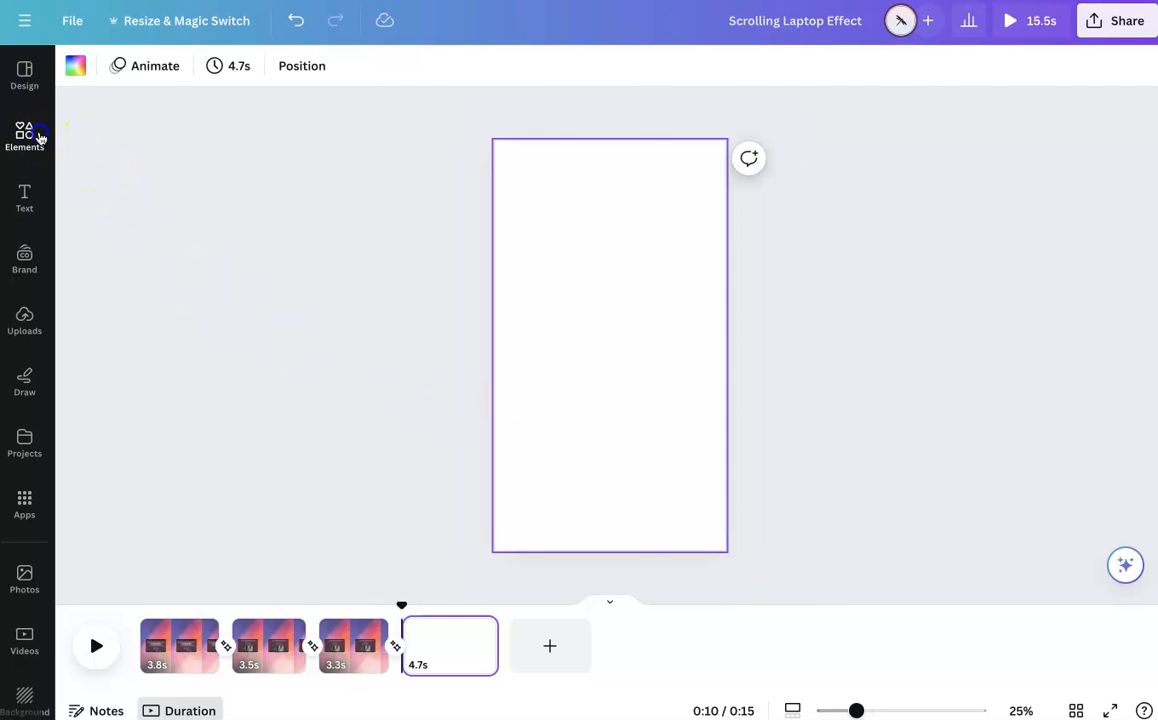
pyautogui.click(24, 132)
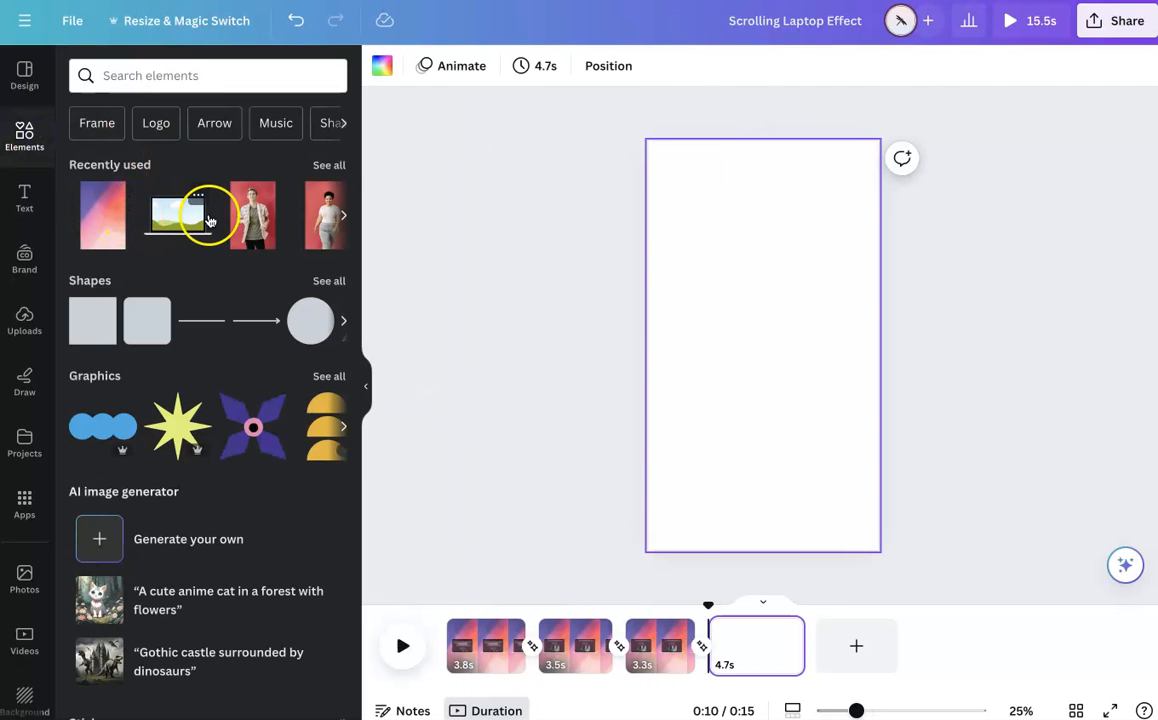
pyautogui.scroll(-3)
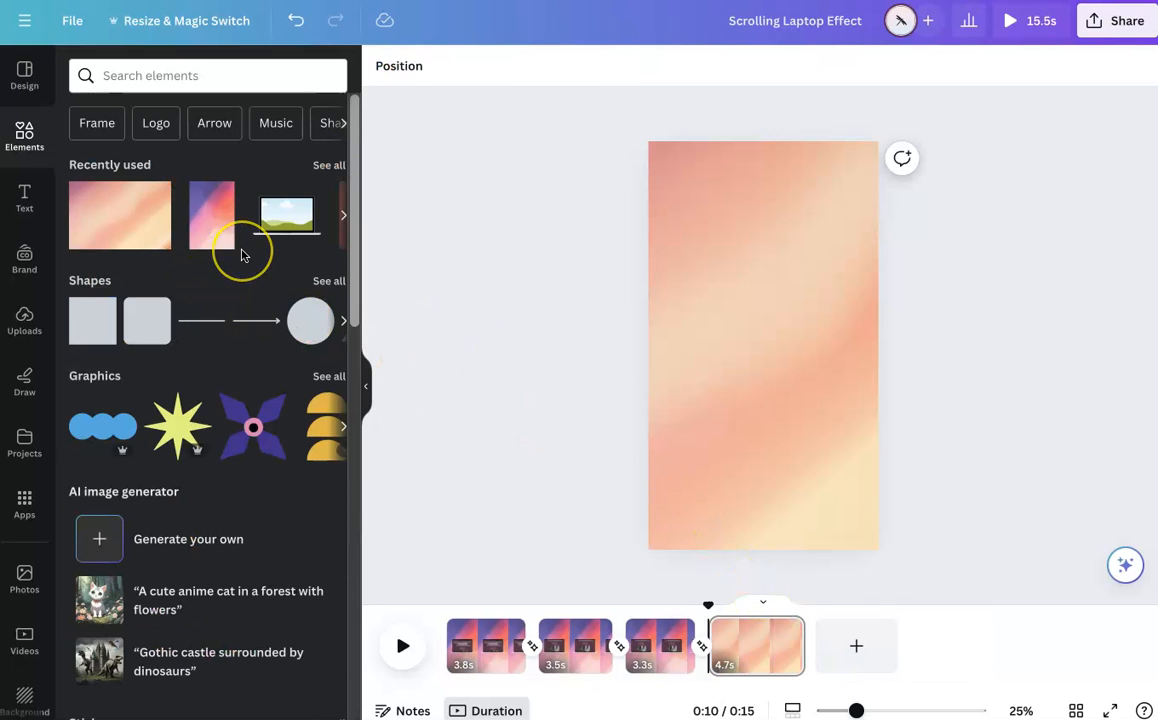
pyautogui.scroll(-3)
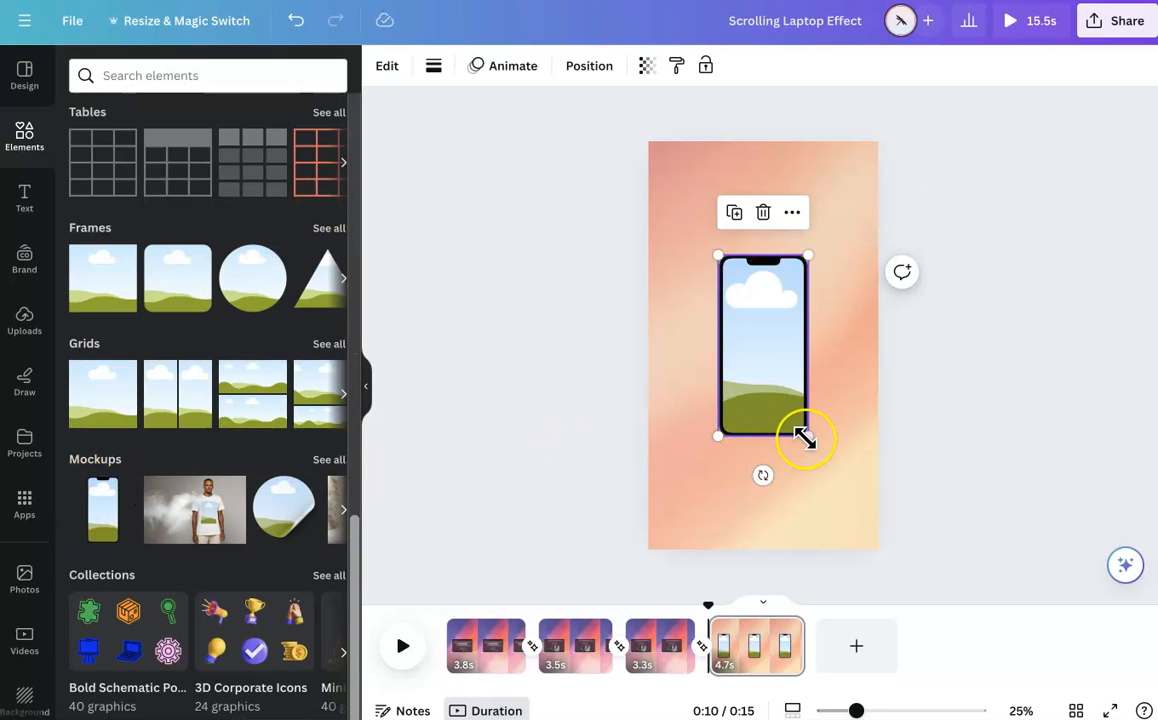
pyautogui.moveTo(808, 436); pyautogui.dragTo(818, 460)
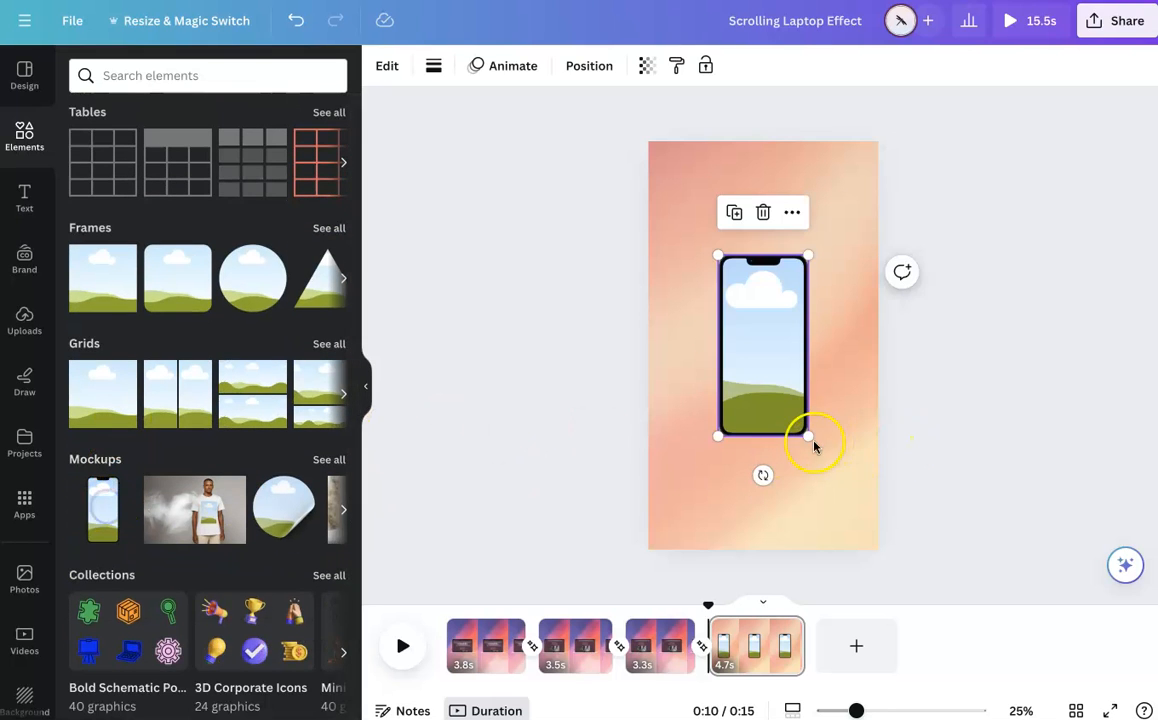
pyautogui.click(484, 644)
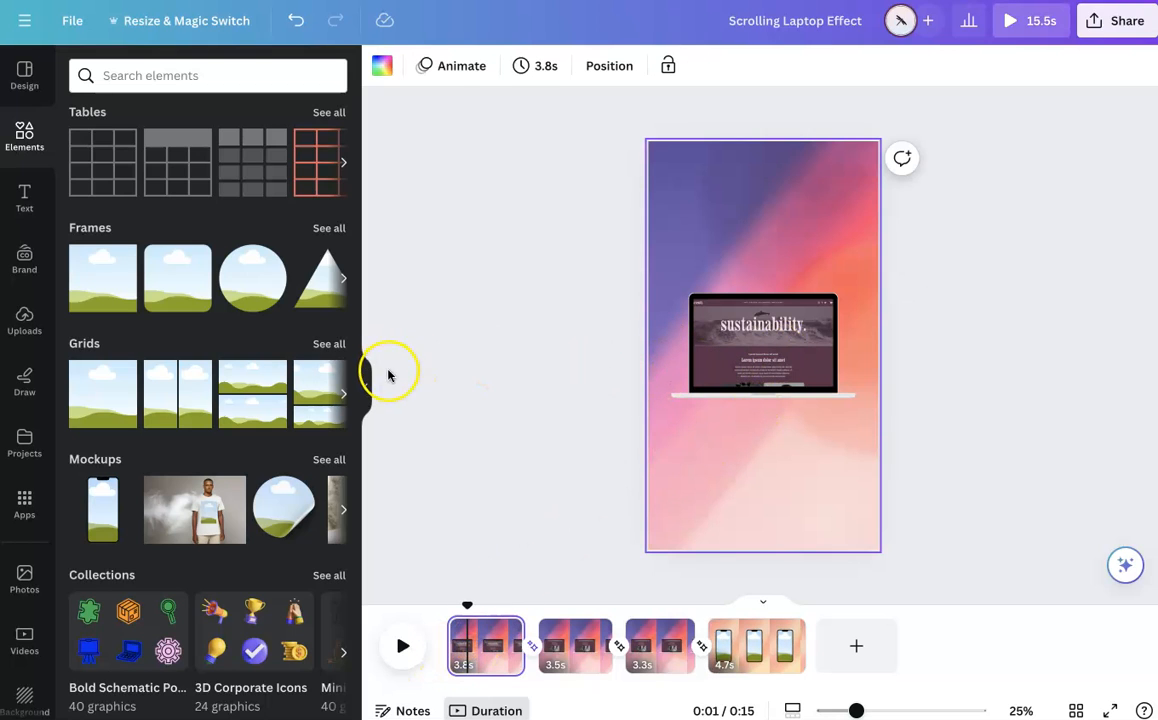
# - Drop the website screenshot into the phone mockup, adjust its position, then delete the mockup
pyautogui.click(24, 136)
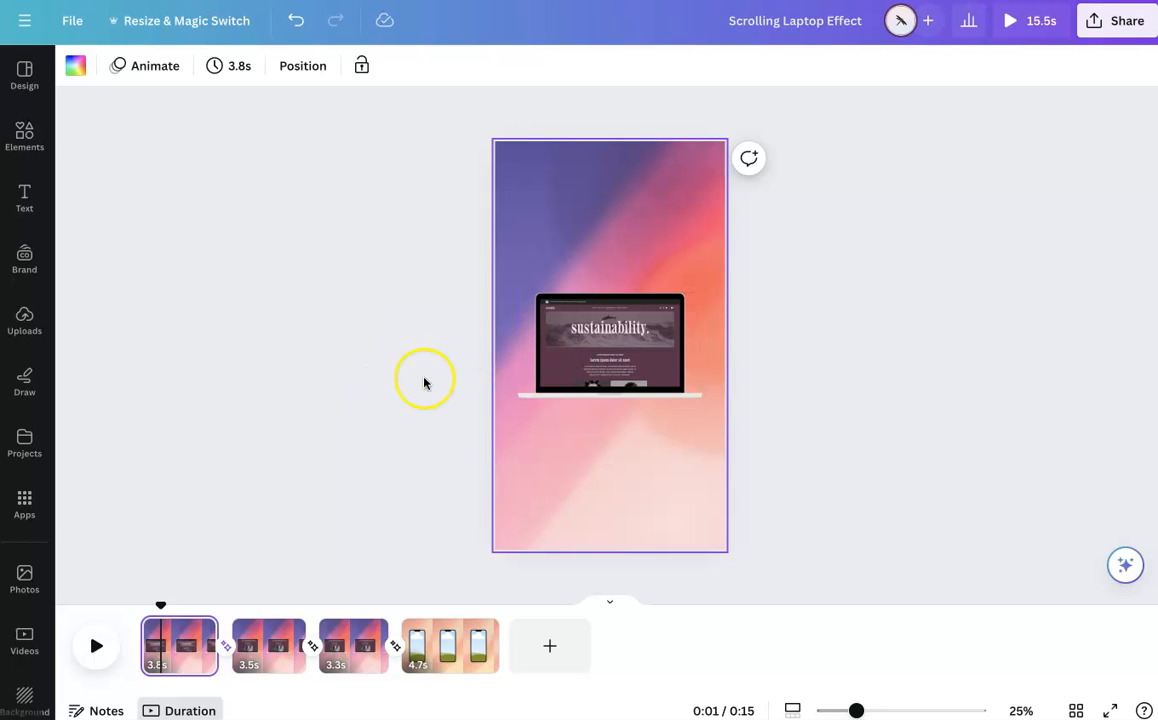
pyautogui.click(448, 646)
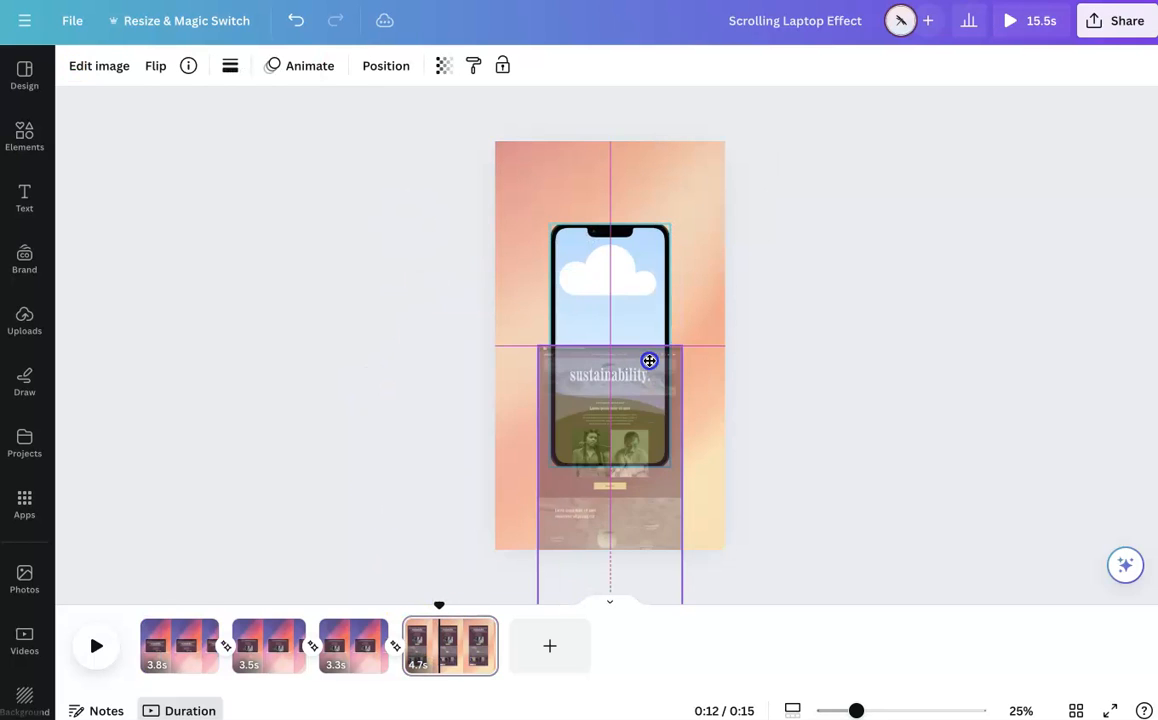
pyautogui.moveTo(648, 360); pyautogui.dragTo(572, 268)
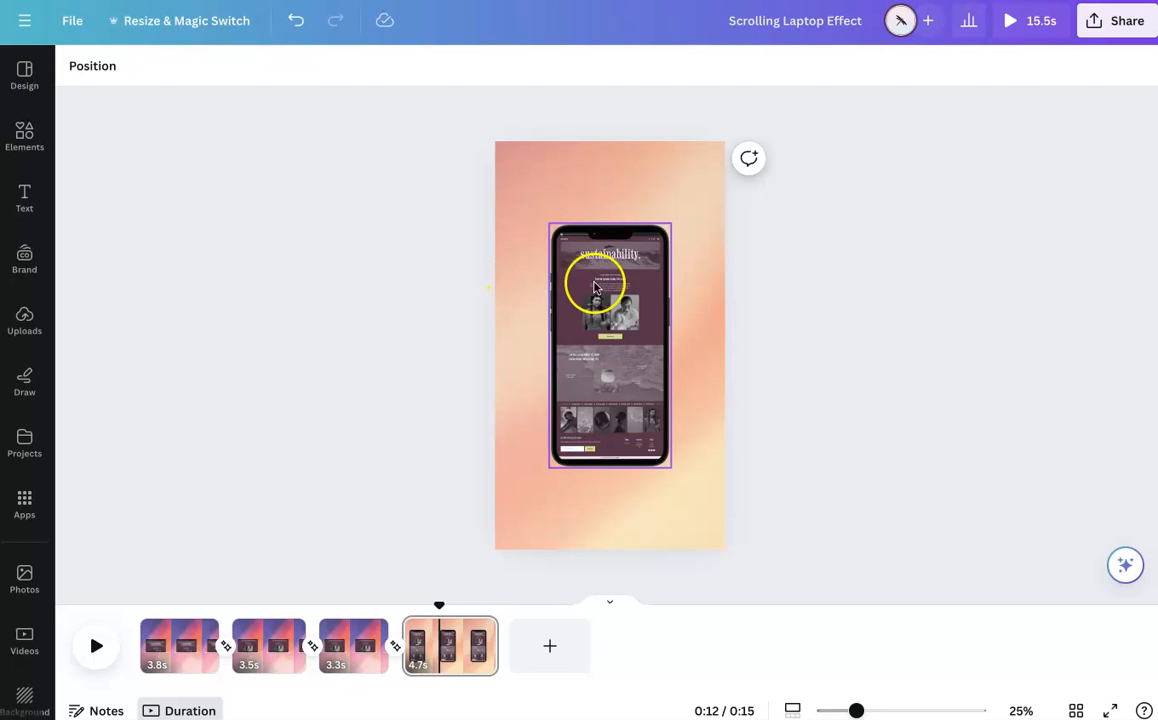
pyautogui.doubleClick(596, 290)
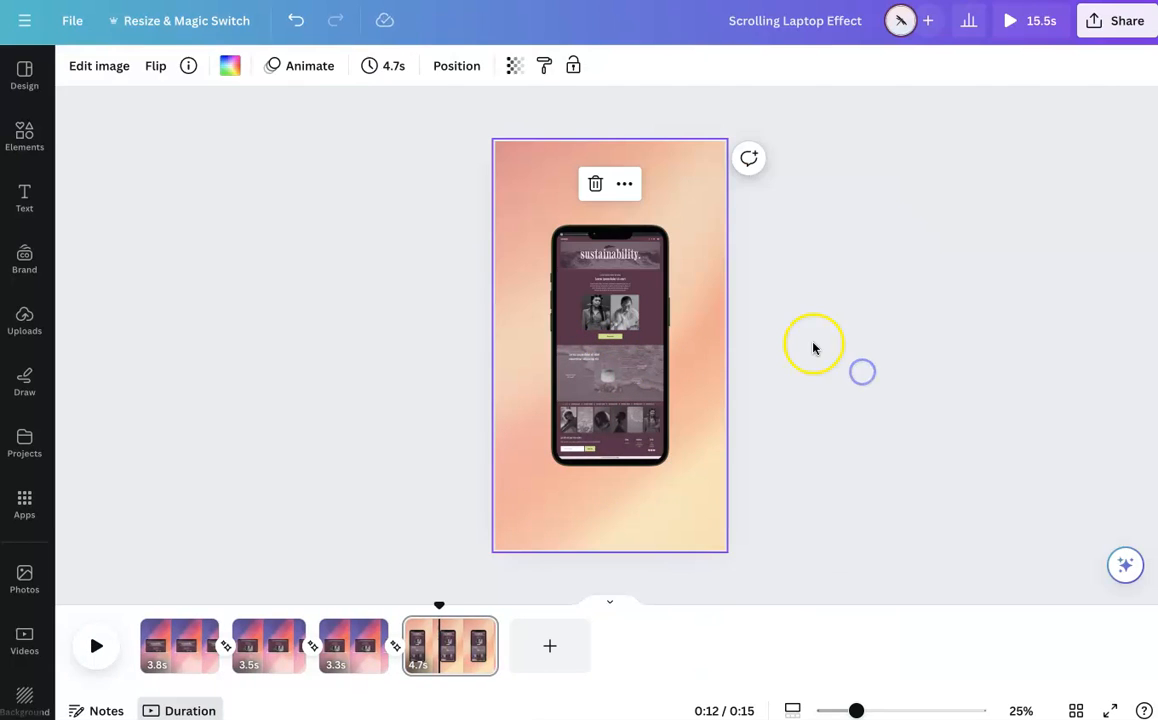
pyautogui.moveTo(214, 300)
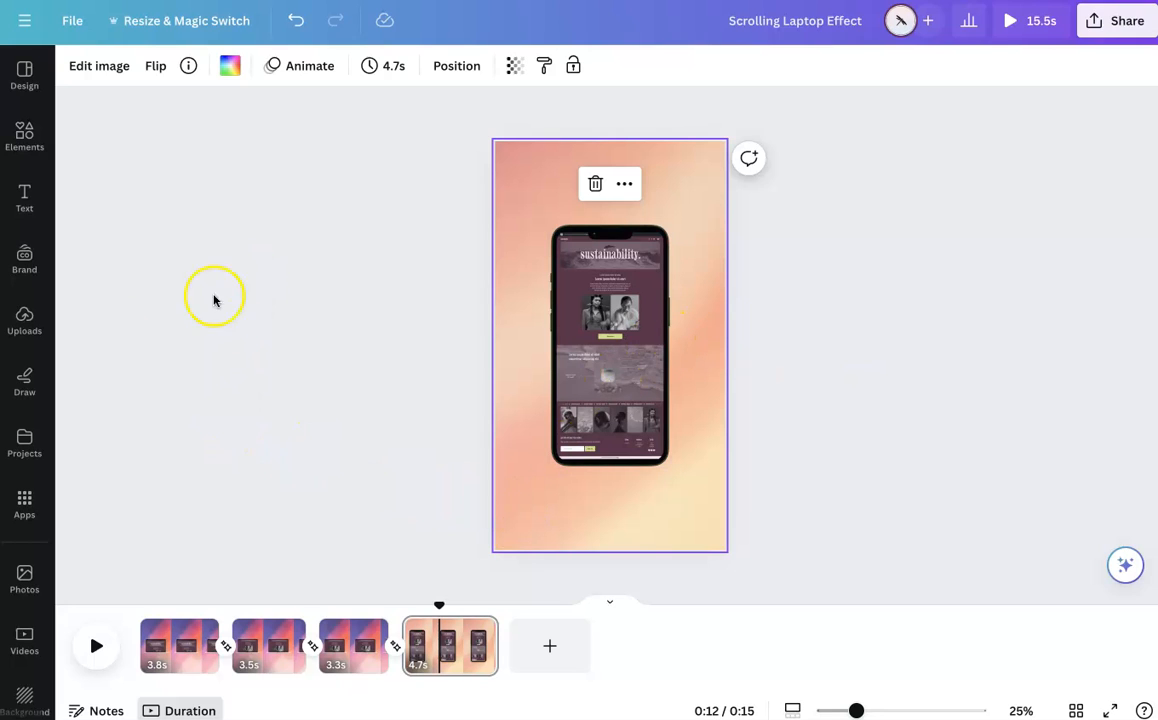
pyautogui.click(98, 64)
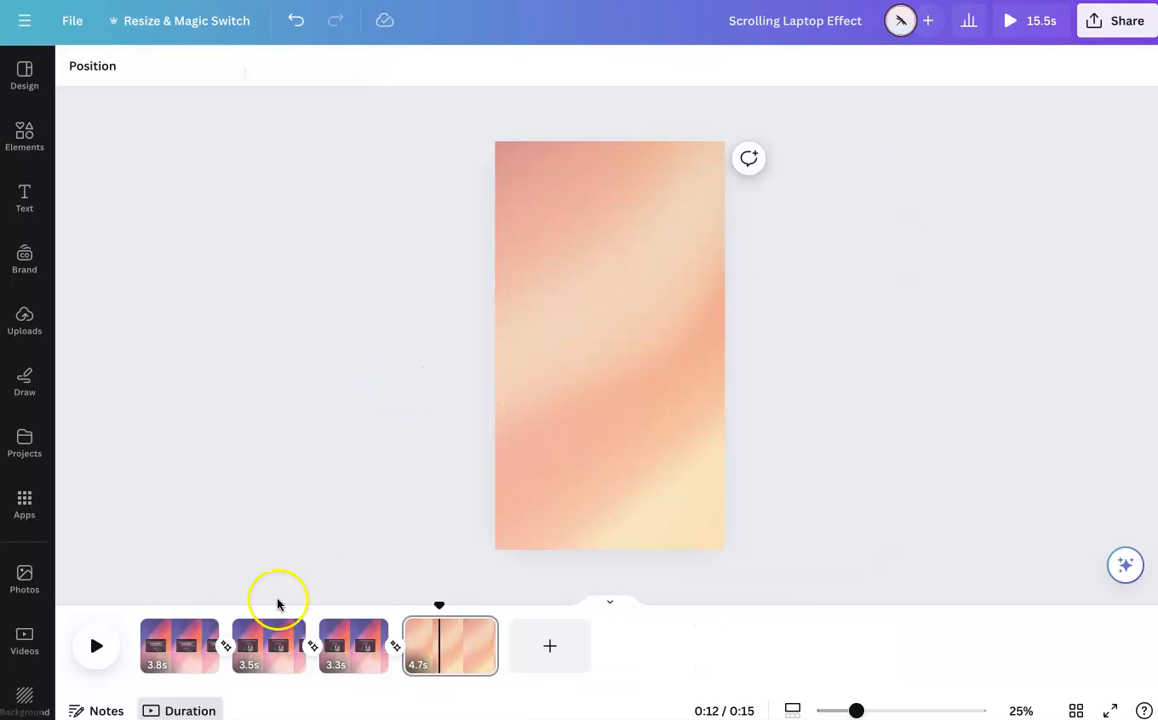
# - Copy the laptop mockup from page 1 onto page 4's gradient background
pyautogui.click(178, 644)
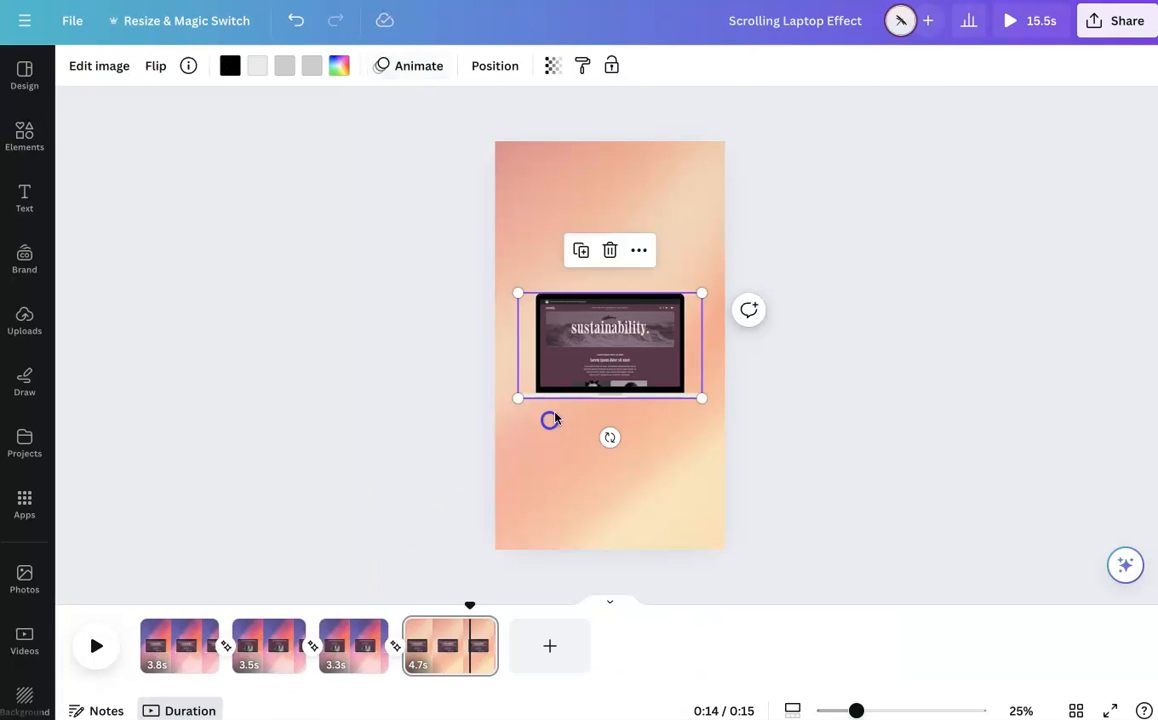
pyautogui.moveTo(576, 408)
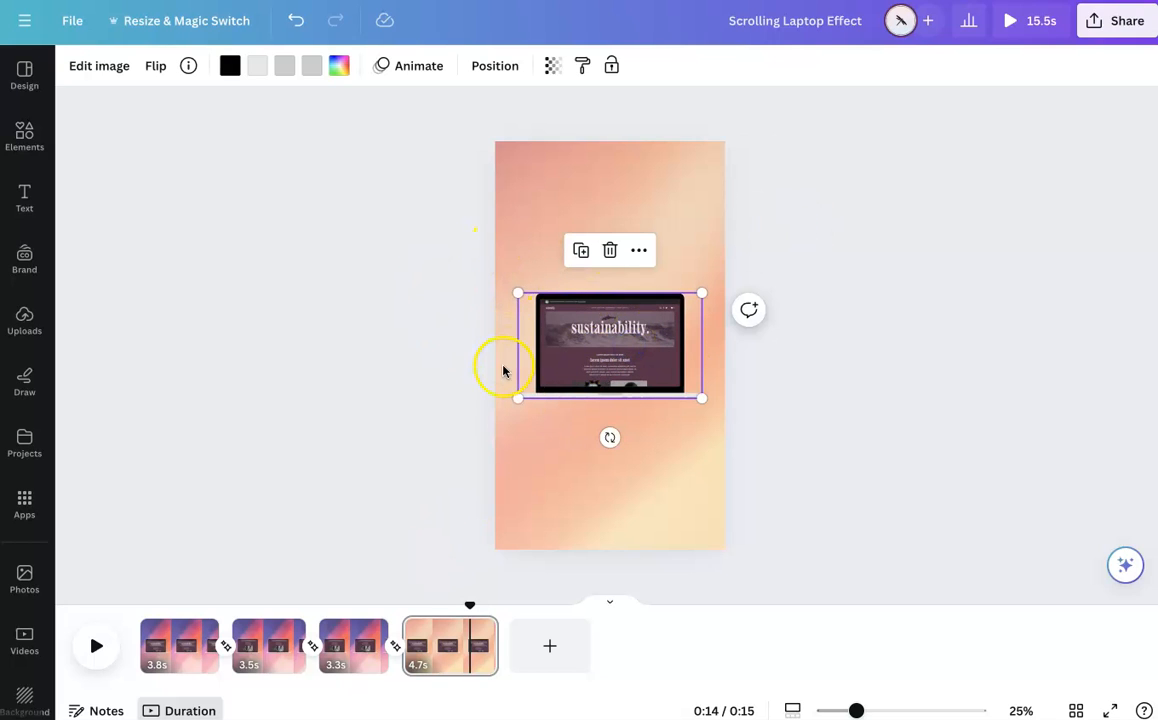
pyautogui.moveTo(572, 296)
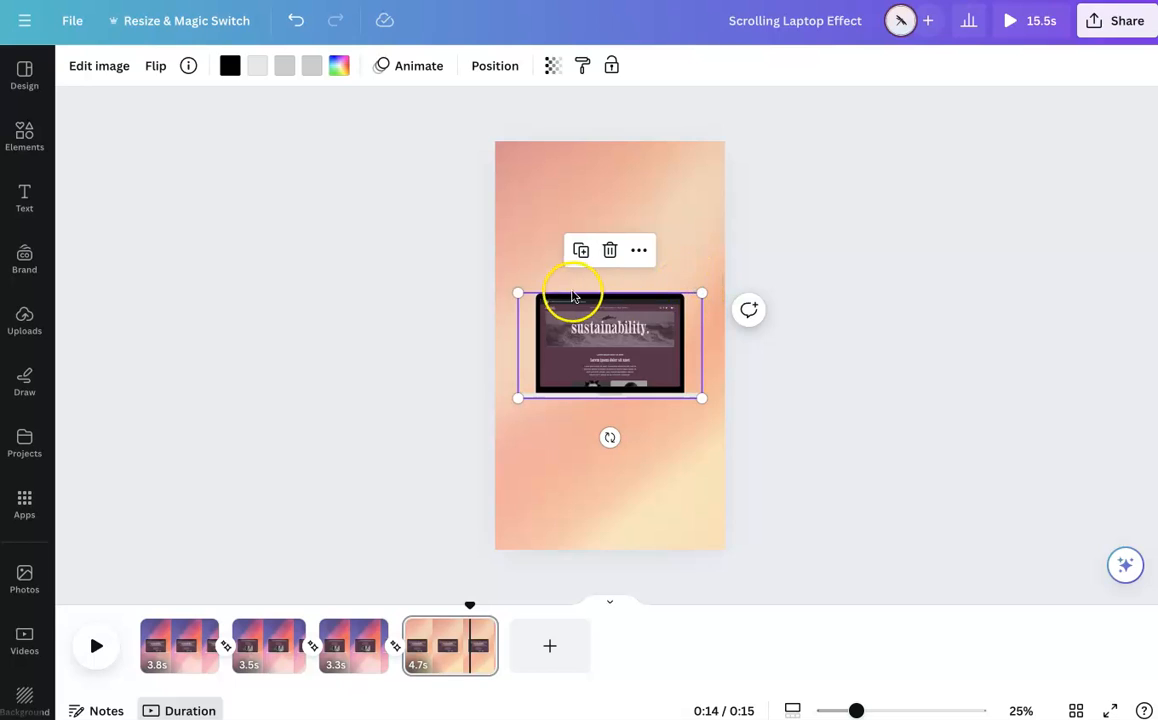
pyautogui.moveTo(530, 176)
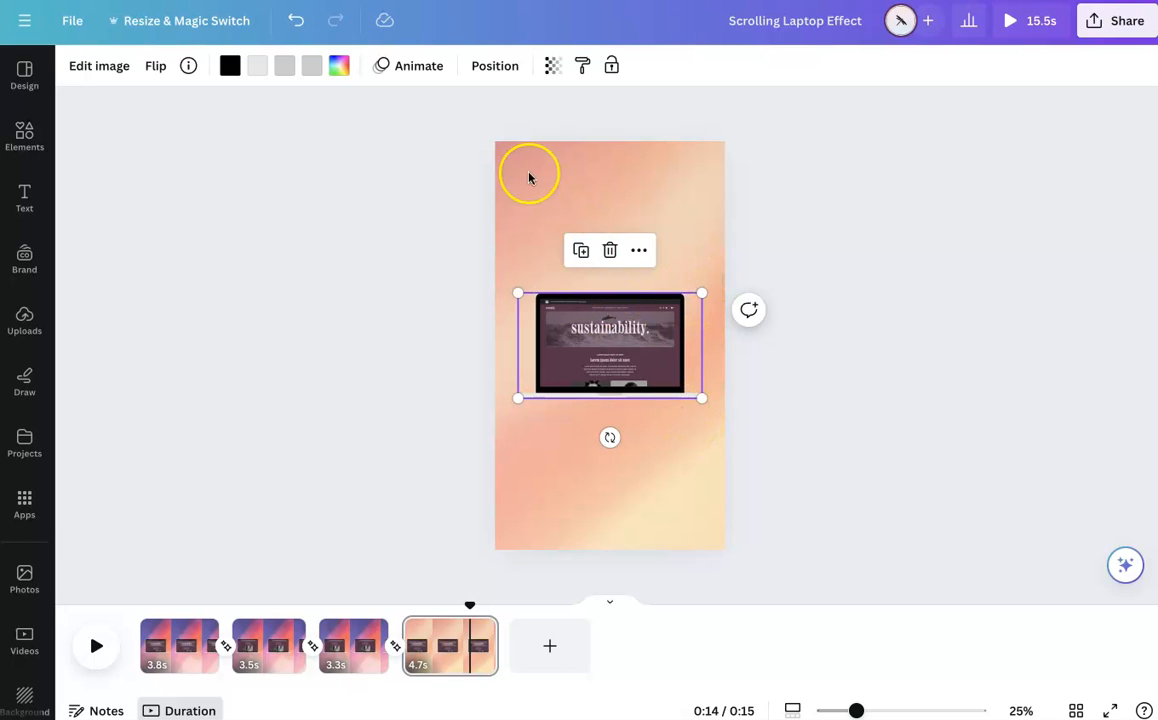
pyautogui.moveTo(624, 244)
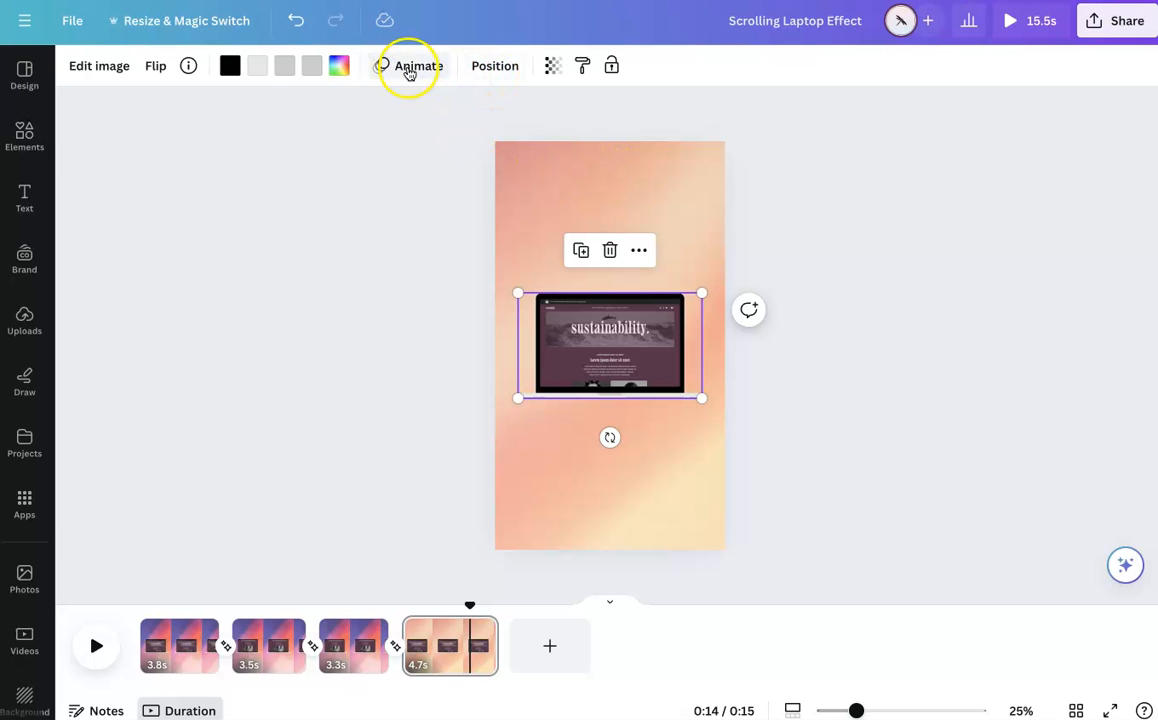
# - Give the page 4 screenshot a Photo Rise animation rising upward
pyautogui.click(408, 64)
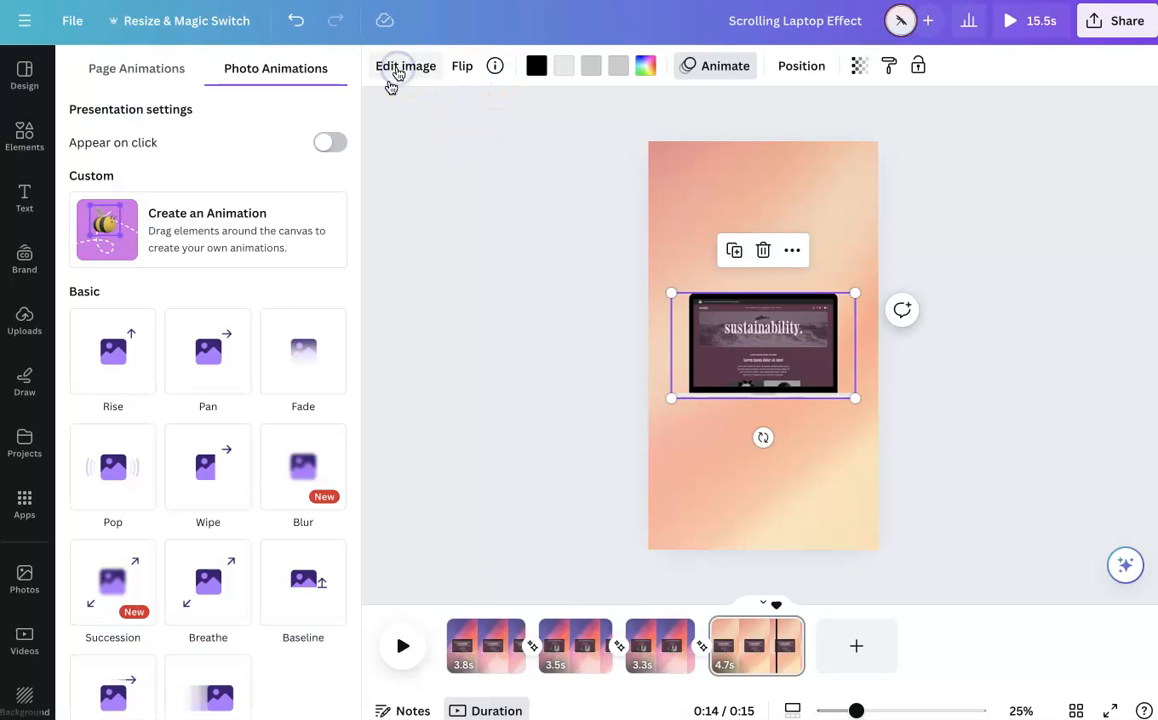
pyautogui.scroll(-3)
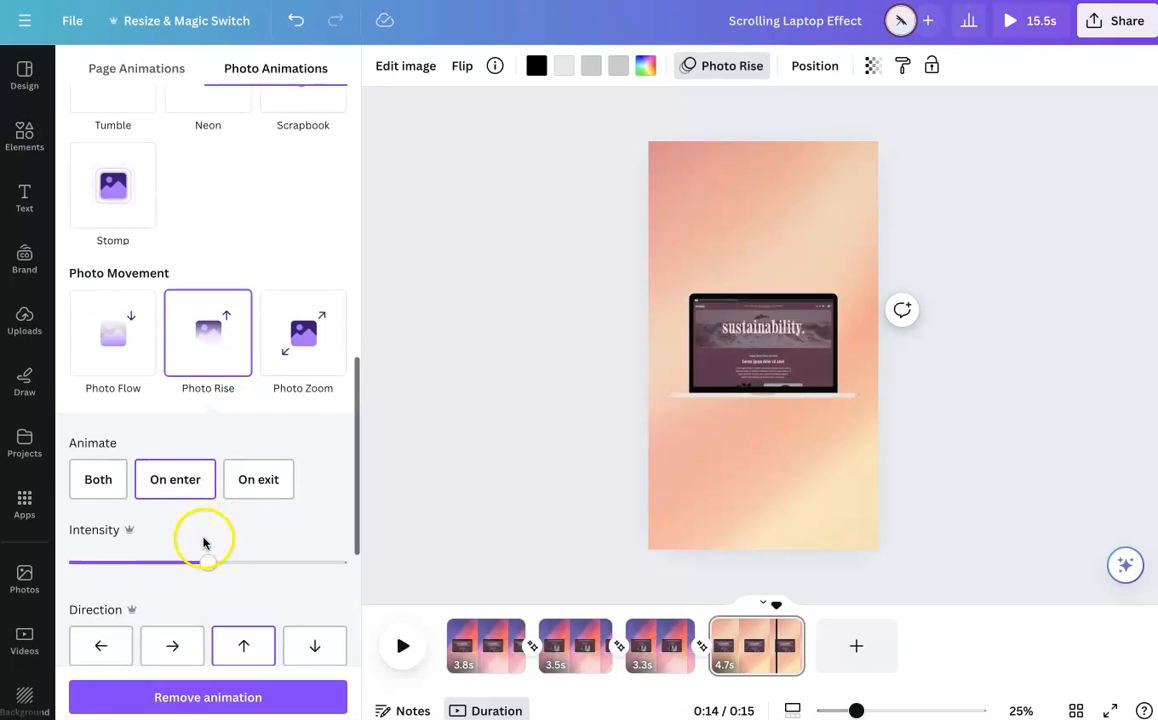
pyautogui.moveTo(204, 562); pyautogui.dragTo(348, 562)
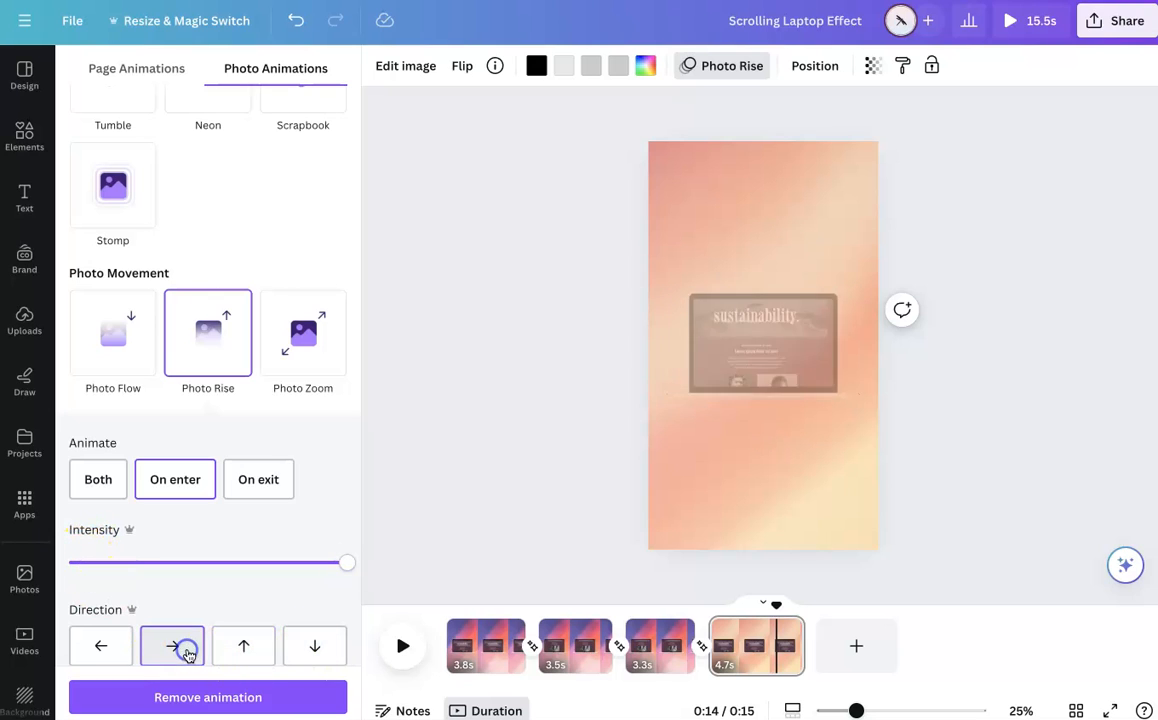
pyautogui.click(244, 644)
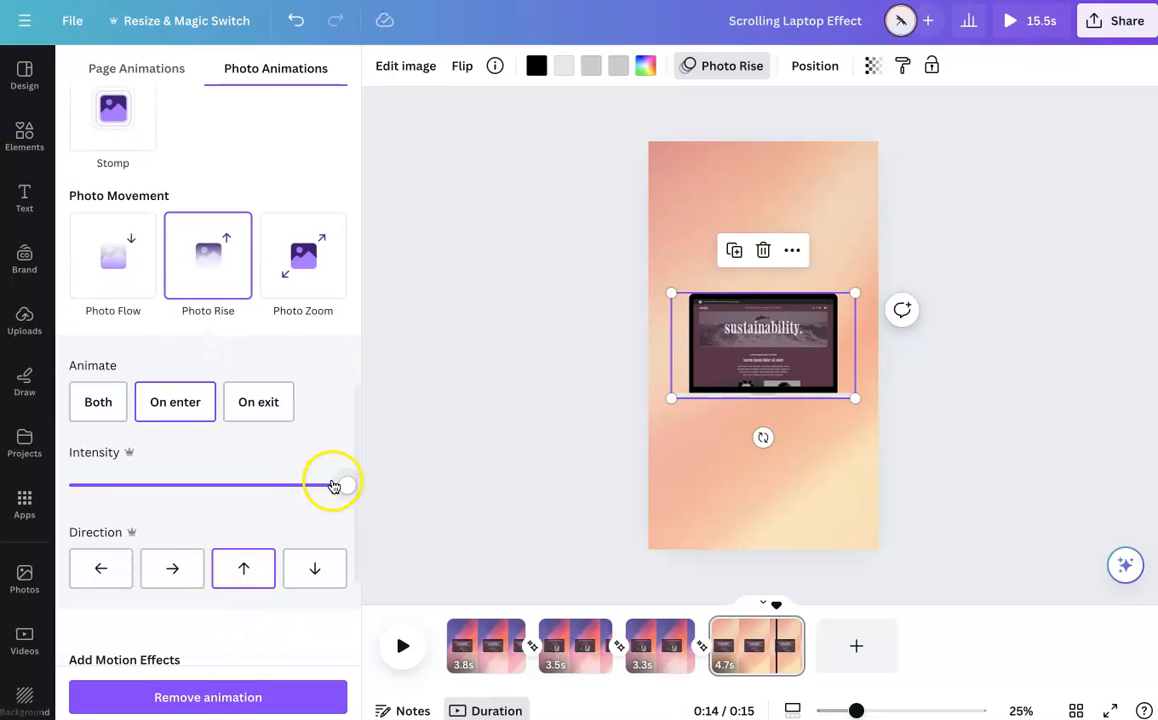
# - Settle the Rise intensity at maximum and duplicate the page into a fifth laptop page
pyautogui.moveTo(334, 486); pyautogui.dragTo(68, 486)
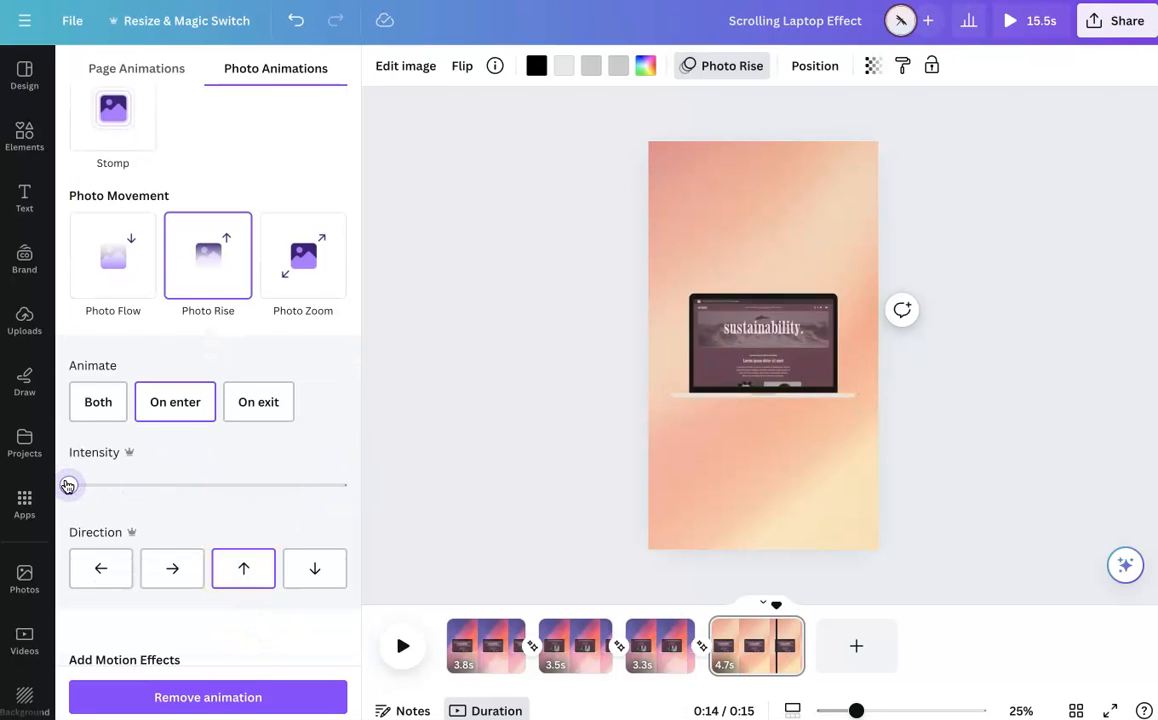
pyautogui.click(68, 486)
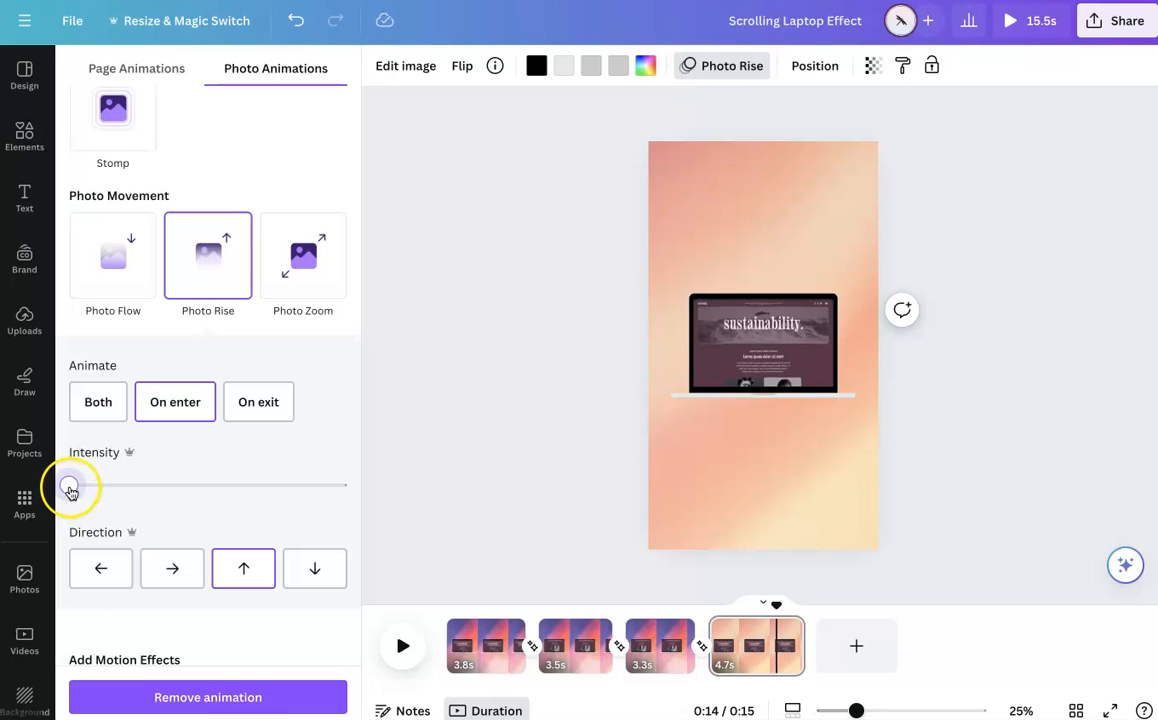
pyautogui.moveTo(70, 488); pyautogui.dragTo(292, 488)
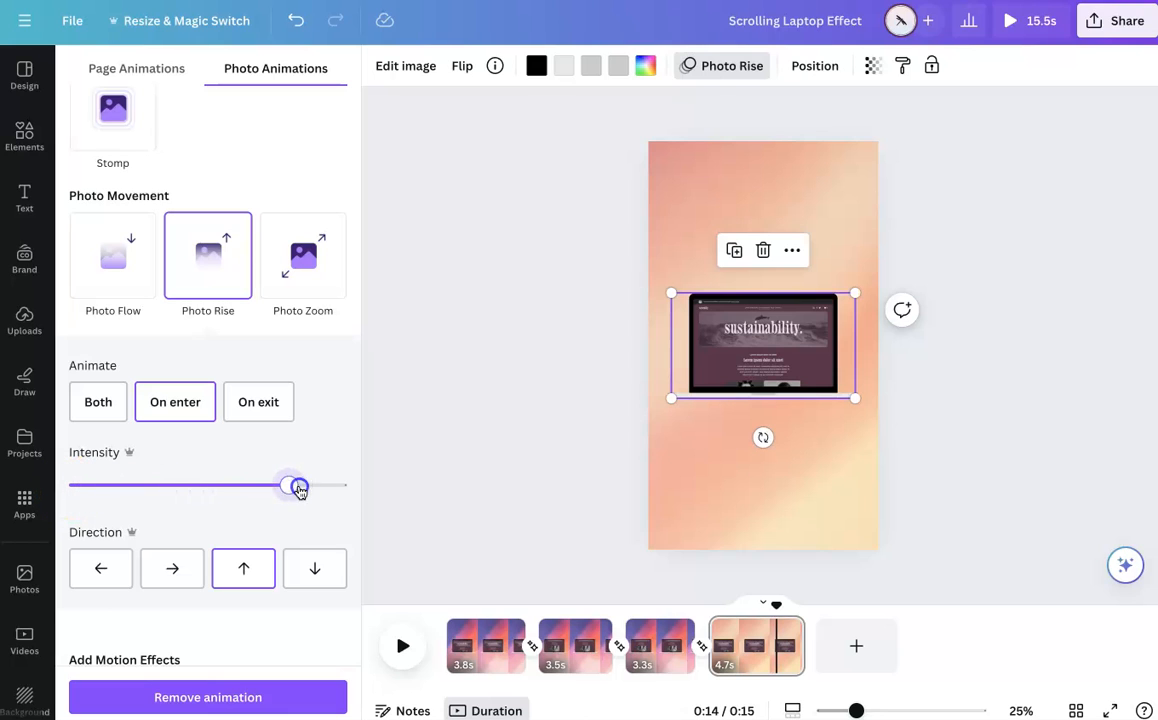
pyautogui.moveTo(296, 488); pyautogui.dragTo(342, 492)
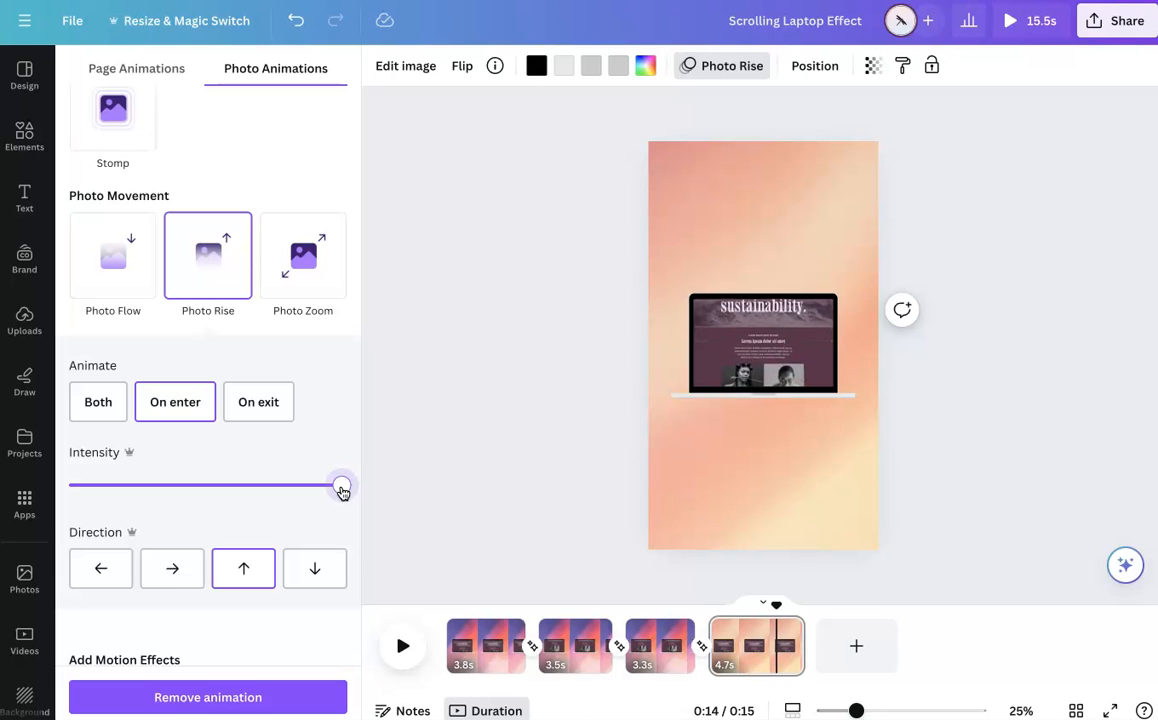
pyautogui.click(764, 344)
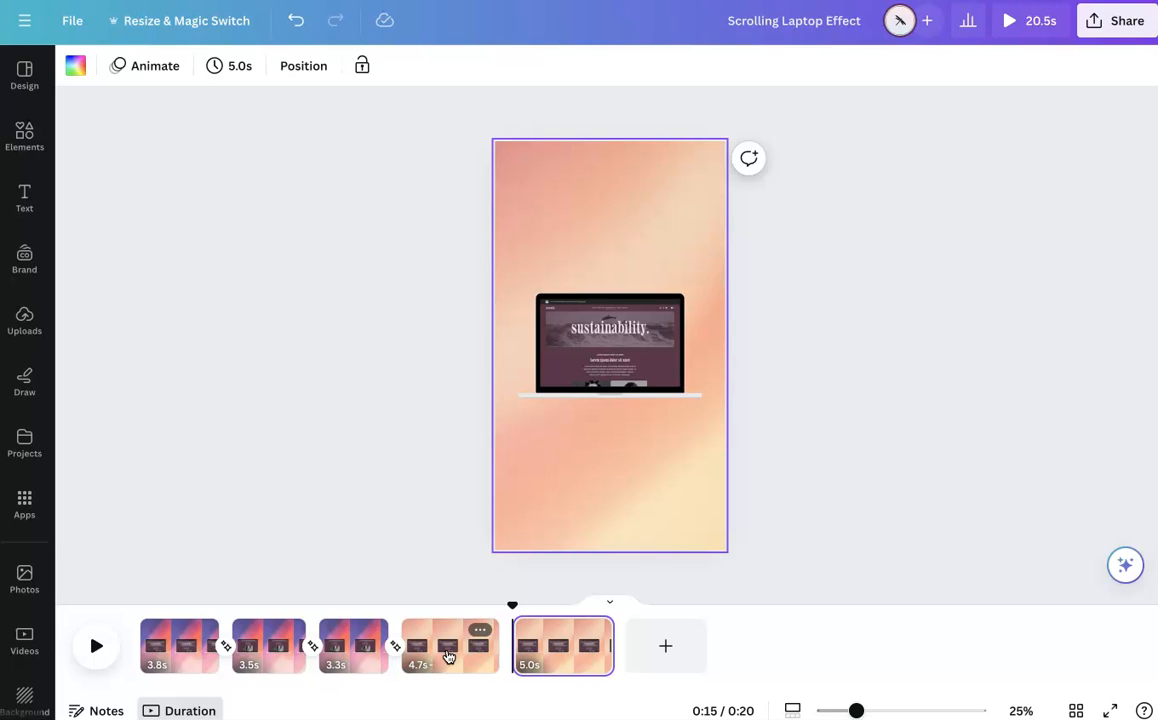
# - Scrub over page 4 to preview the rise, then enter crop mode on page 5's screenshot
pyautogui.click(448, 646)
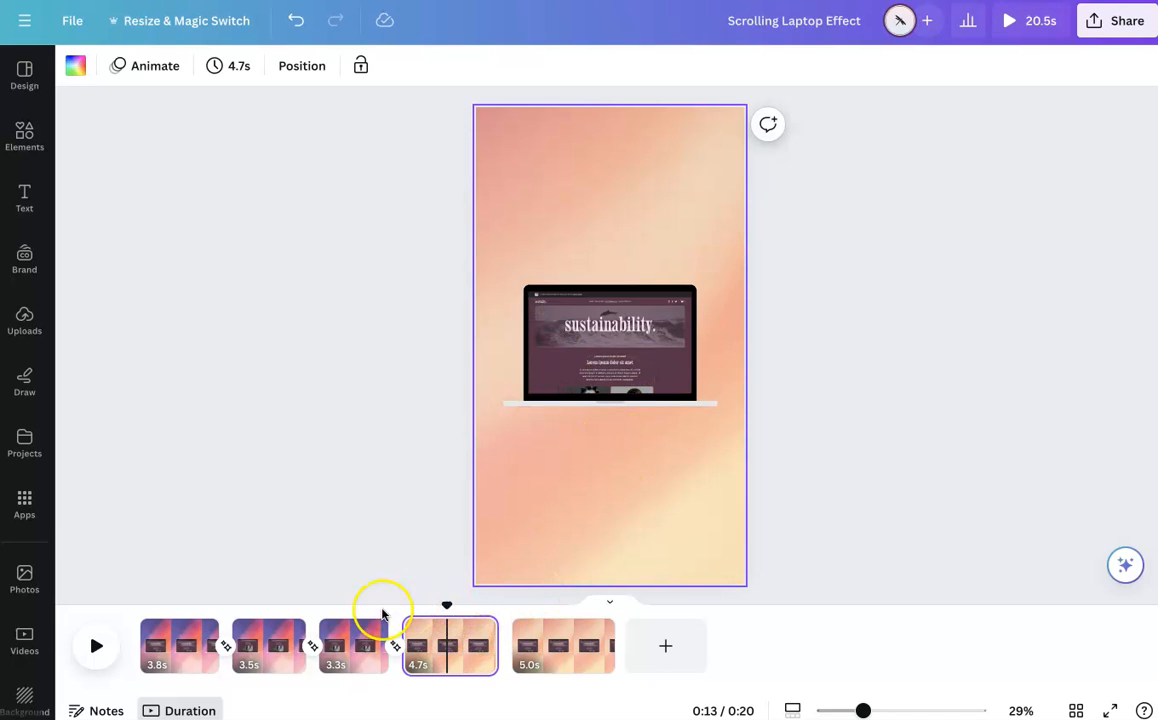
pyautogui.moveTo(448, 610)
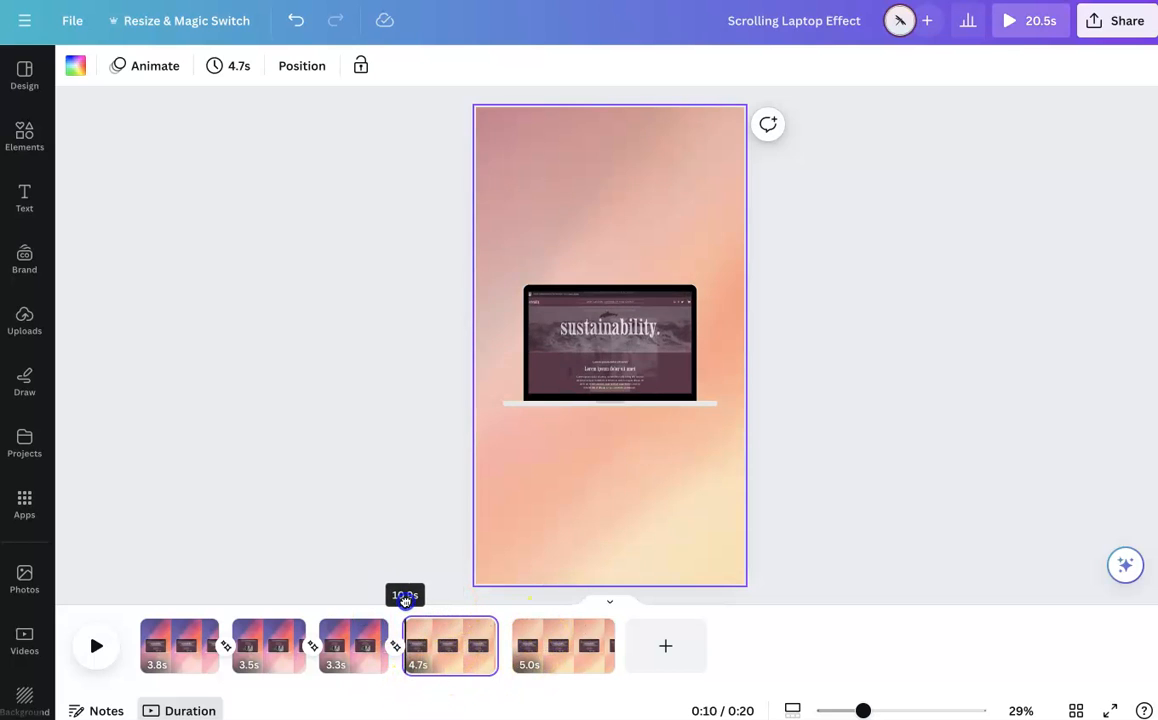
pyautogui.moveTo(404, 596); pyautogui.dragTo(484, 596)
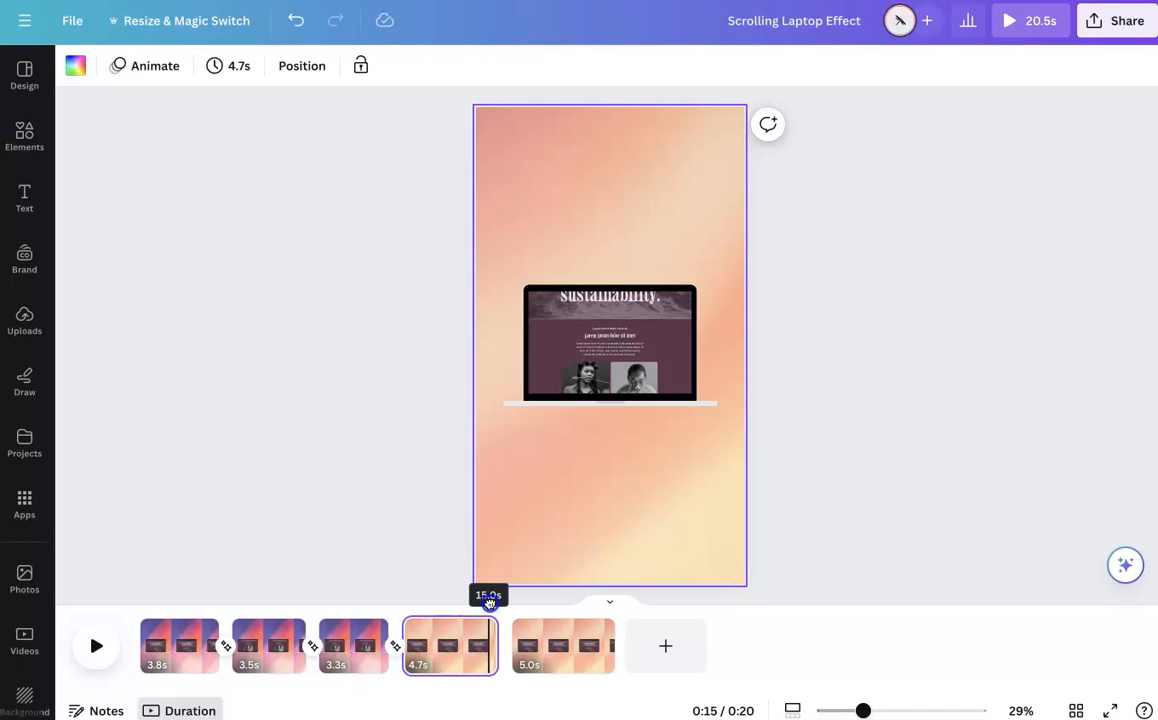
pyautogui.moveTo(552, 646)
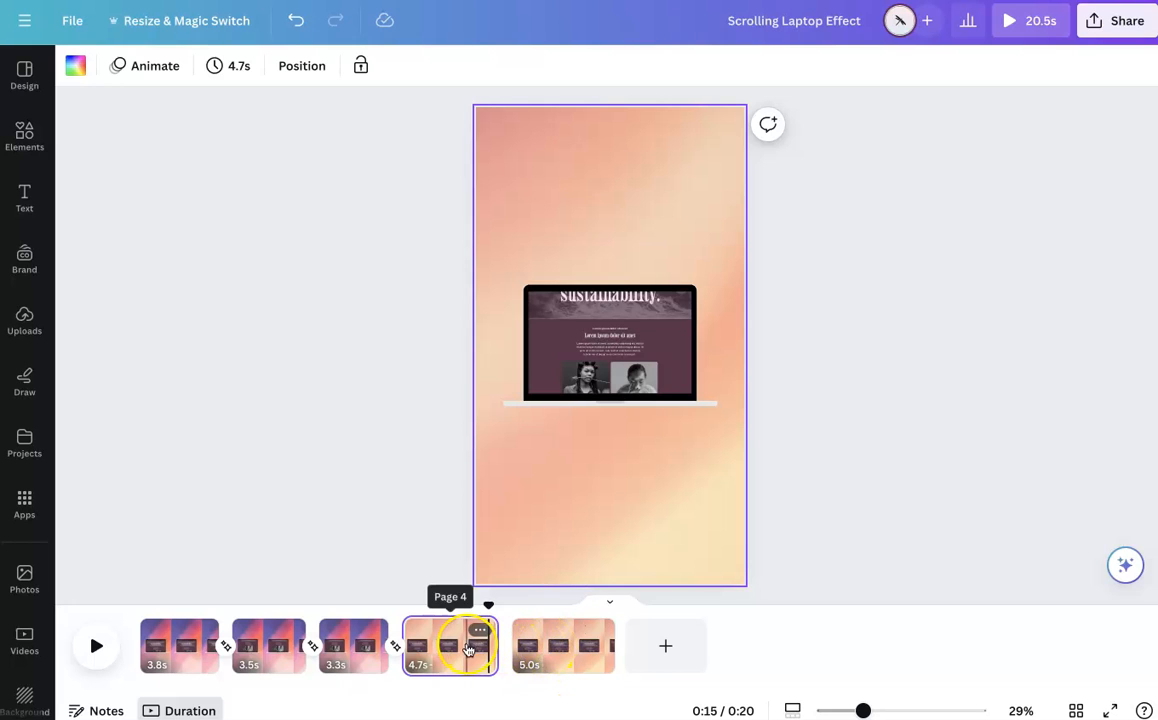
pyautogui.click(544, 646)
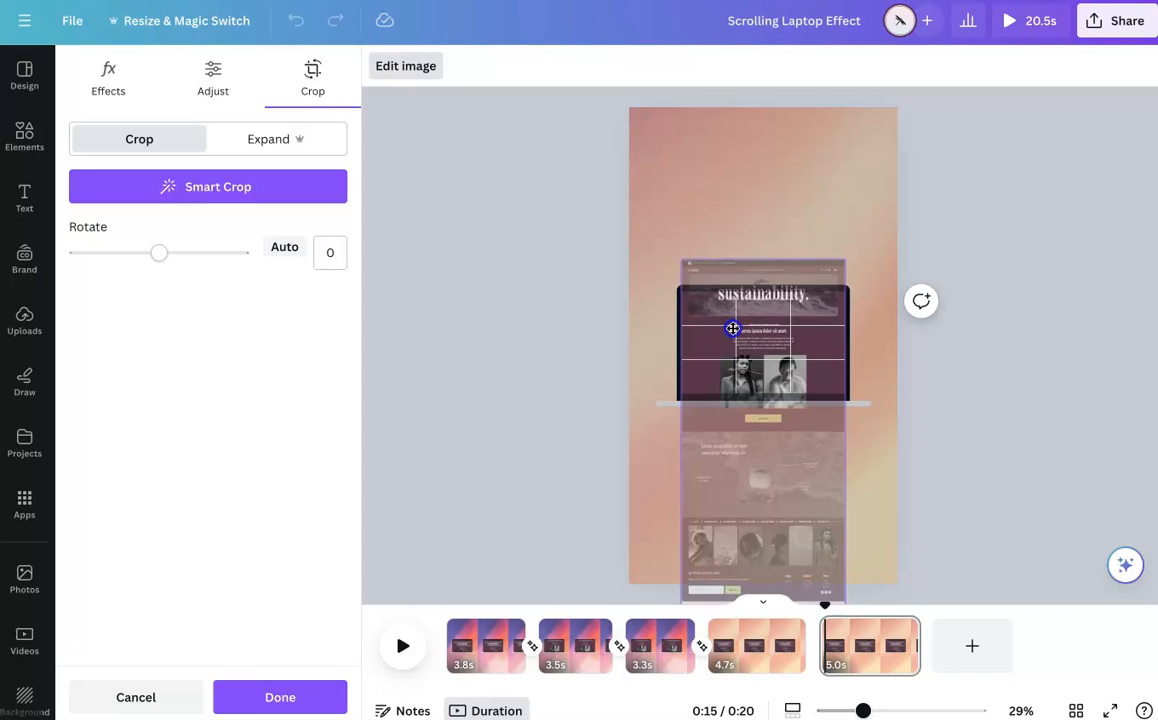
# - Confirm the screenshot shifted to the lower section with the two portraits and check it
pyautogui.click(280, 696)
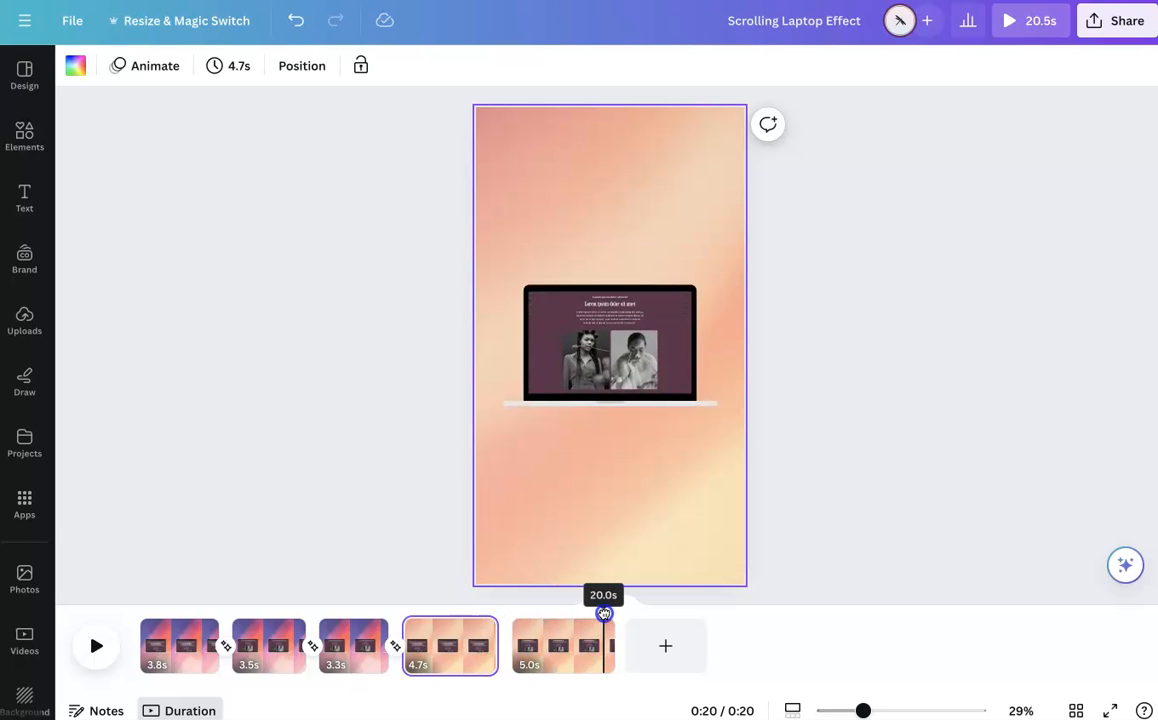
pyautogui.click(540, 650)
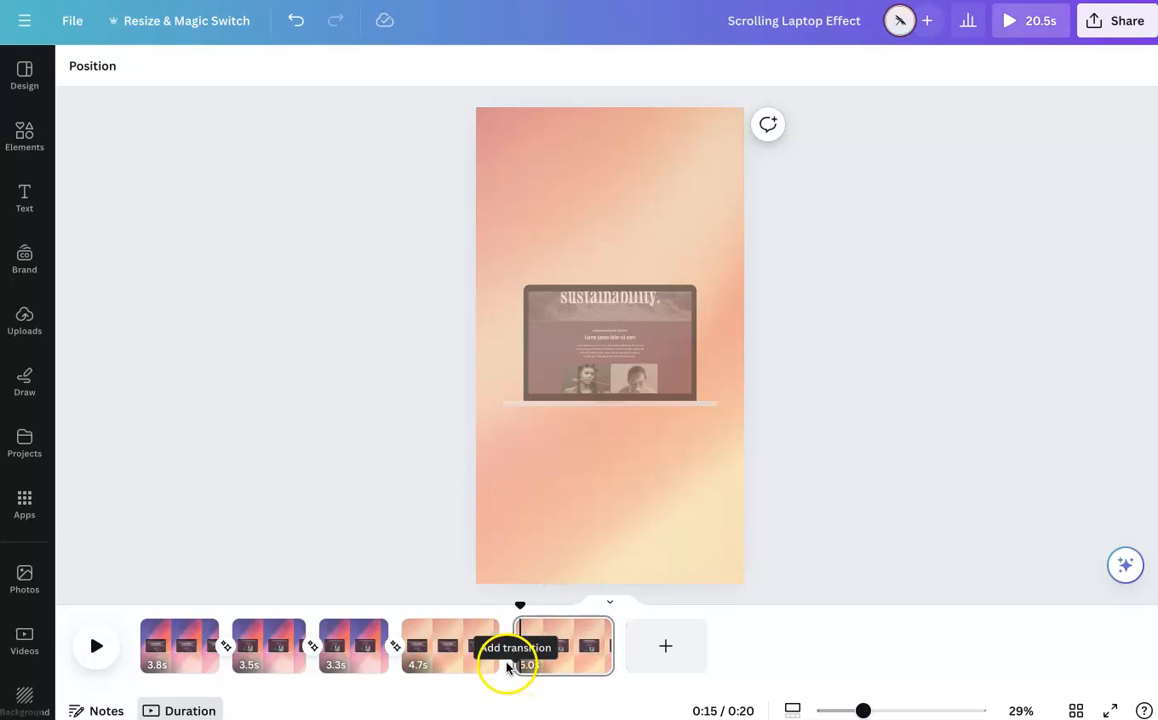
# - Add a Match & Move transition between pages 4 and 5 and tune its duration short
pyautogui.click(510, 648)
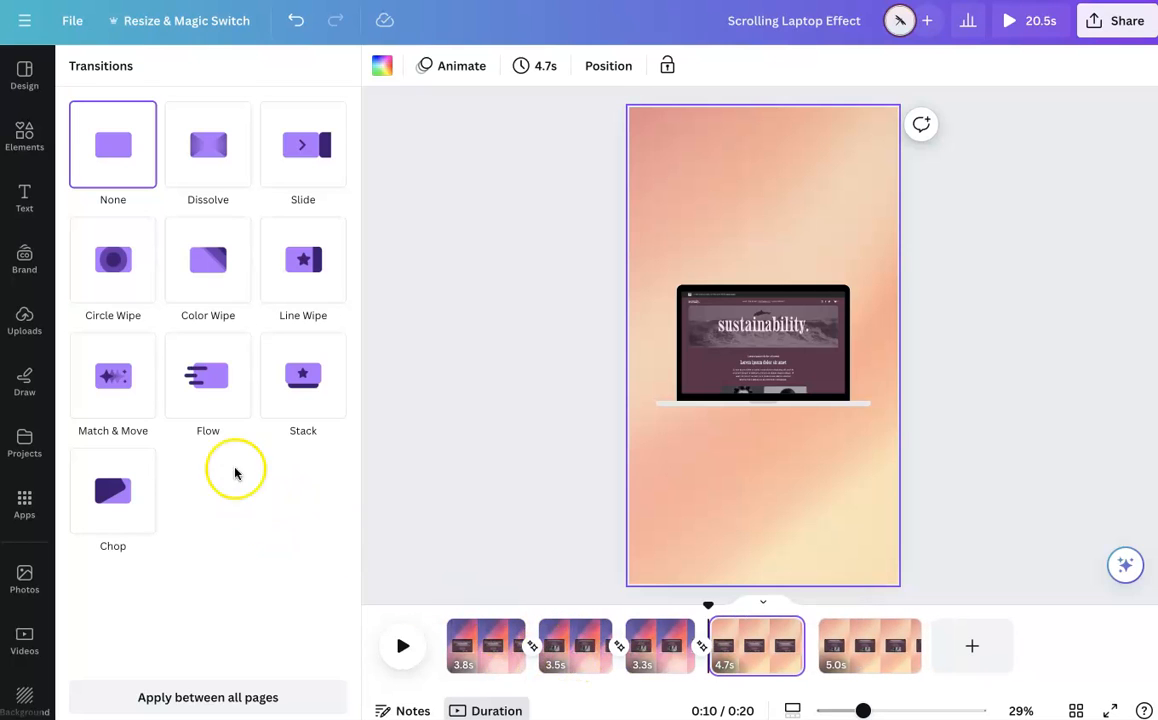
pyautogui.click(112, 376)
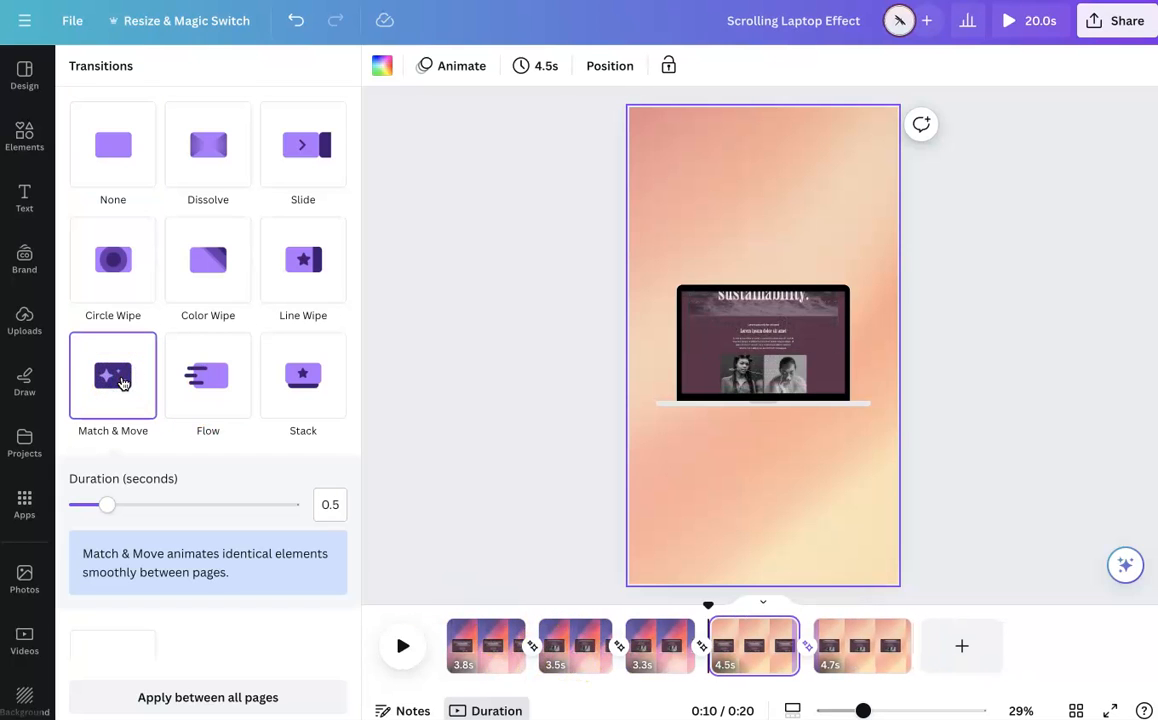
pyautogui.moveTo(108, 504); pyautogui.dragTo(86, 504)
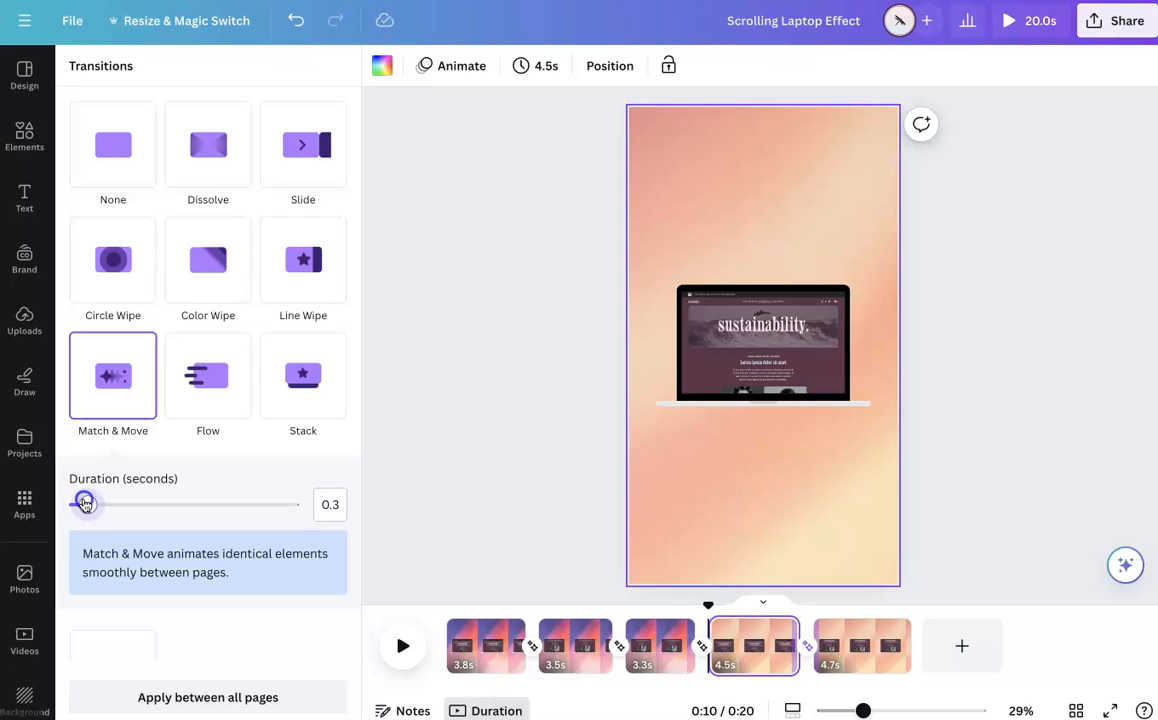
pyautogui.moveTo(86, 504); pyautogui.dragTo(78, 504)
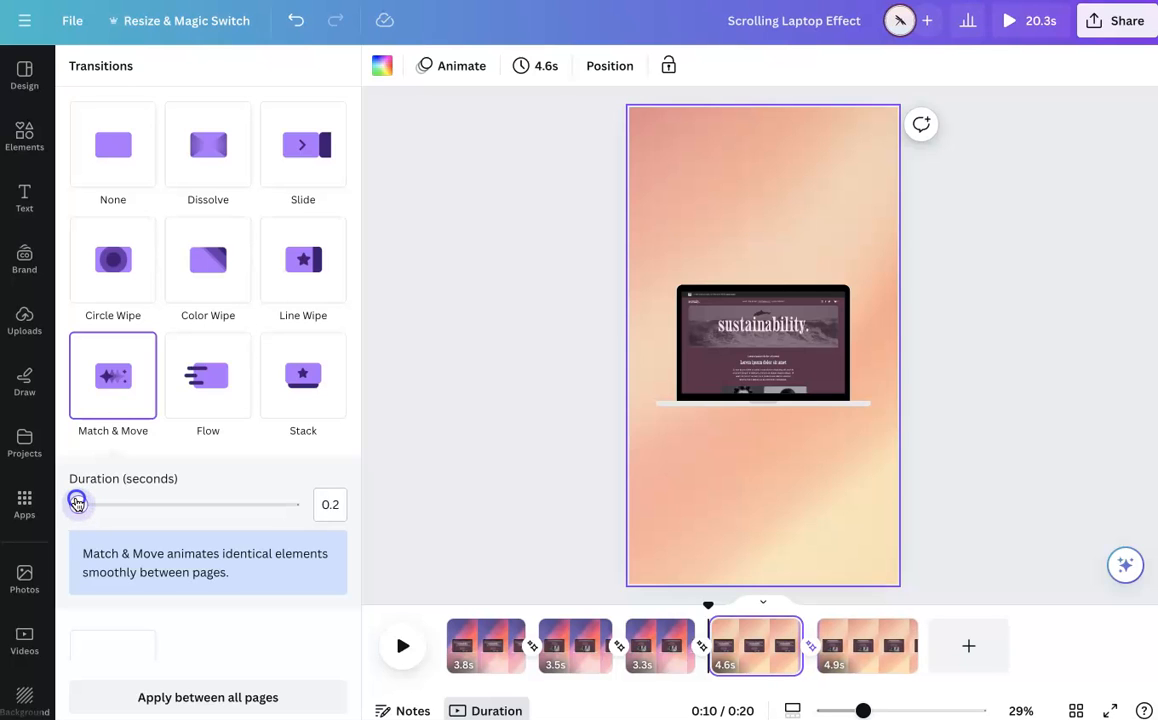
pyautogui.moveTo(576, 558)
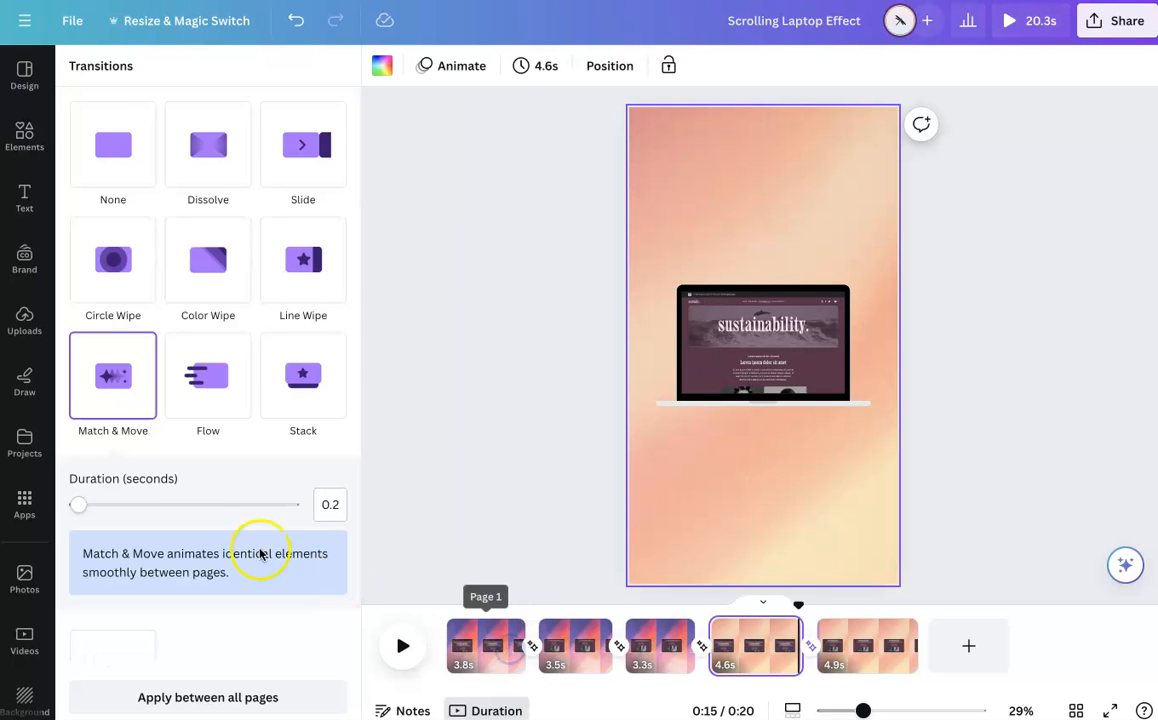
pyautogui.moveTo(80, 504); pyautogui.dragTo(116, 504)
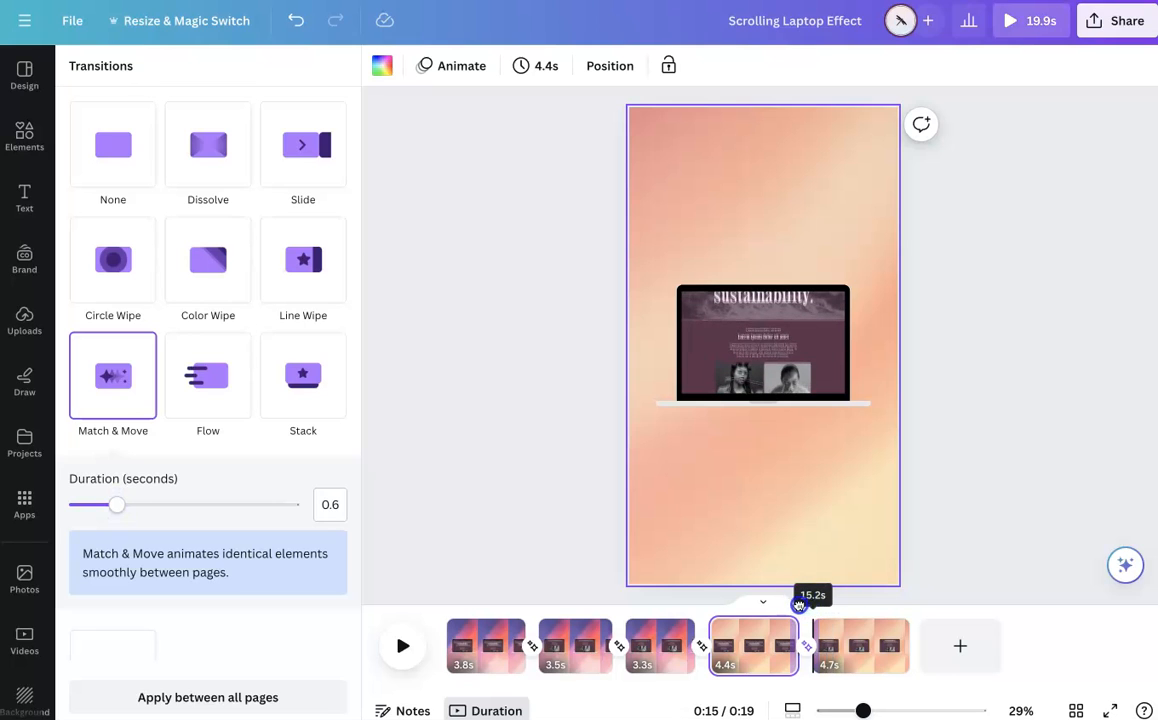
pyautogui.moveTo(800, 600); pyautogui.dragTo(826, 600)
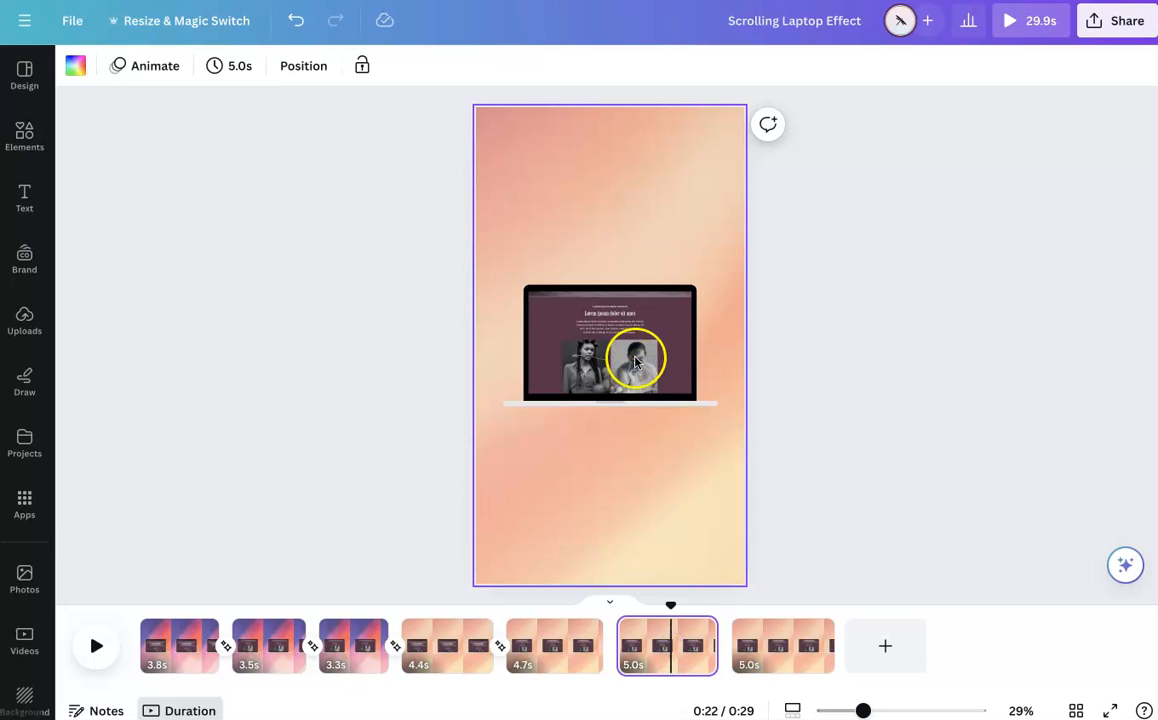
# - Shift page 6's screenshot lower, delete the blank page and duplicate page 7 to reach nine pages
pyautogui.moveTo(670, 604); pyautogui.dragTo(598, 598)
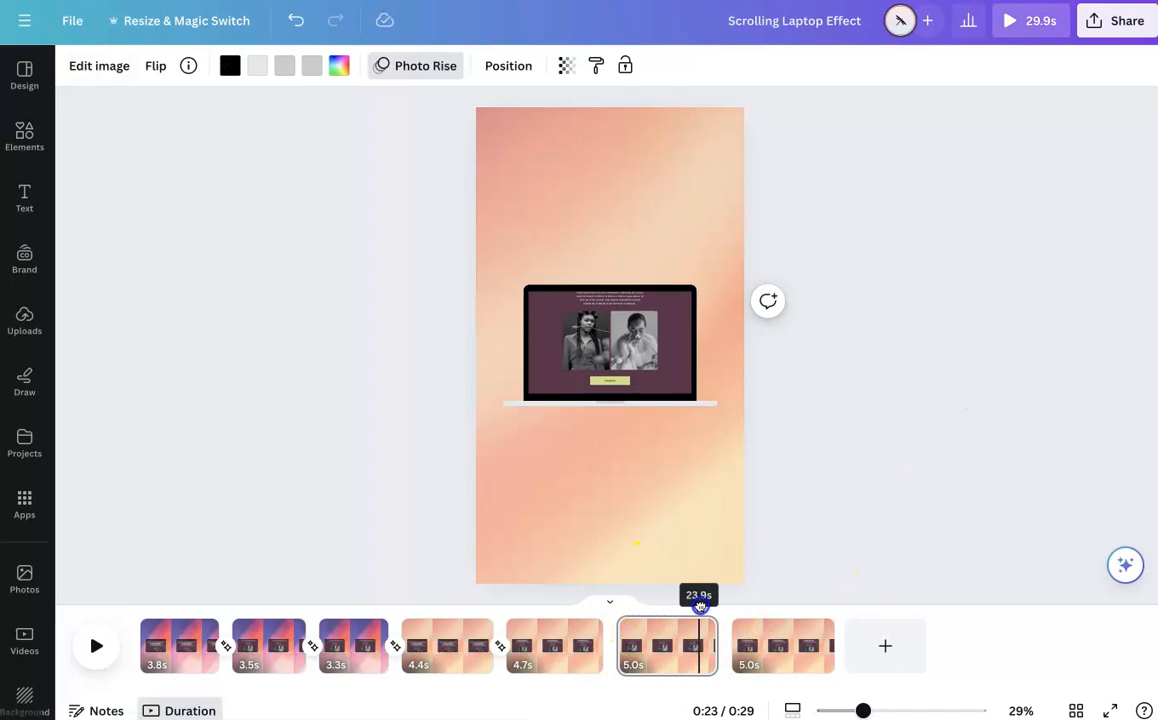
pyautogui.click(776, 644)
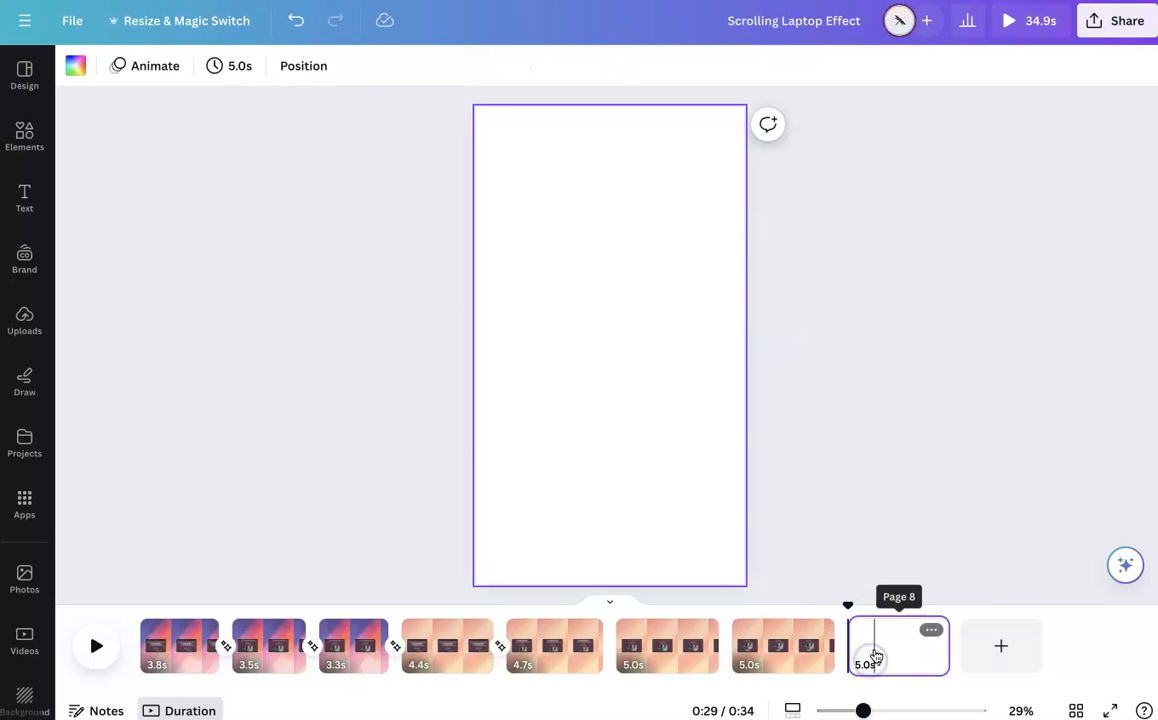
pyautogui.click(932, 632)
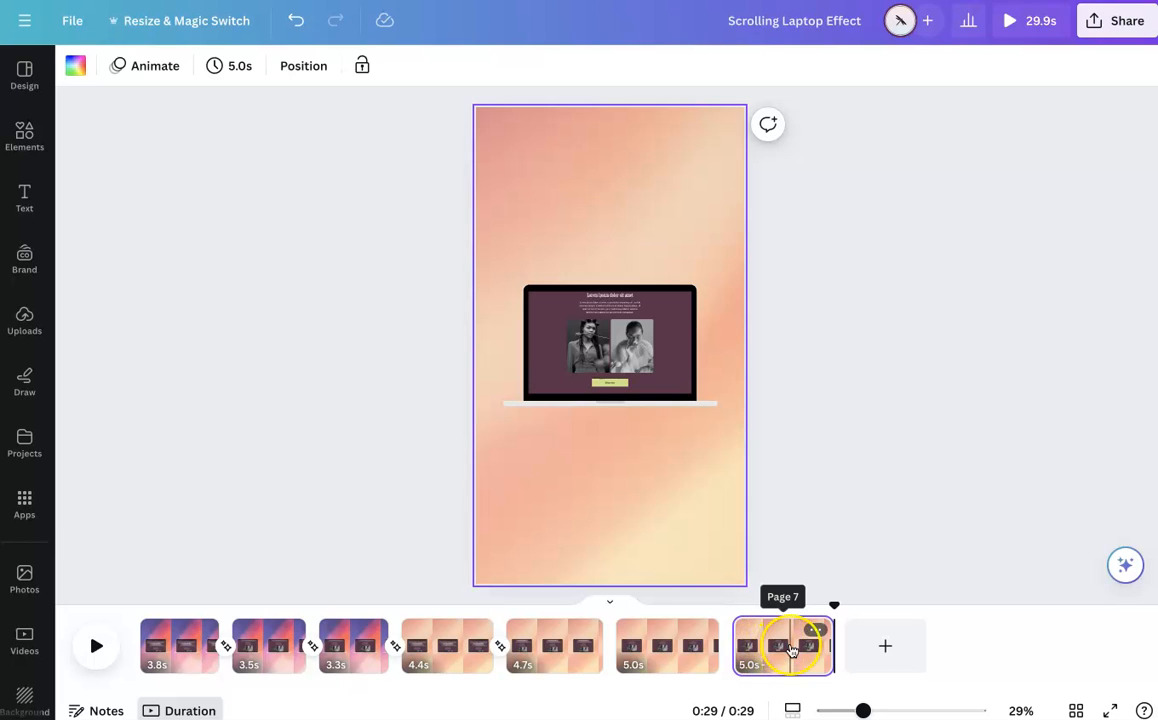
pyautogui.click(886, 644)
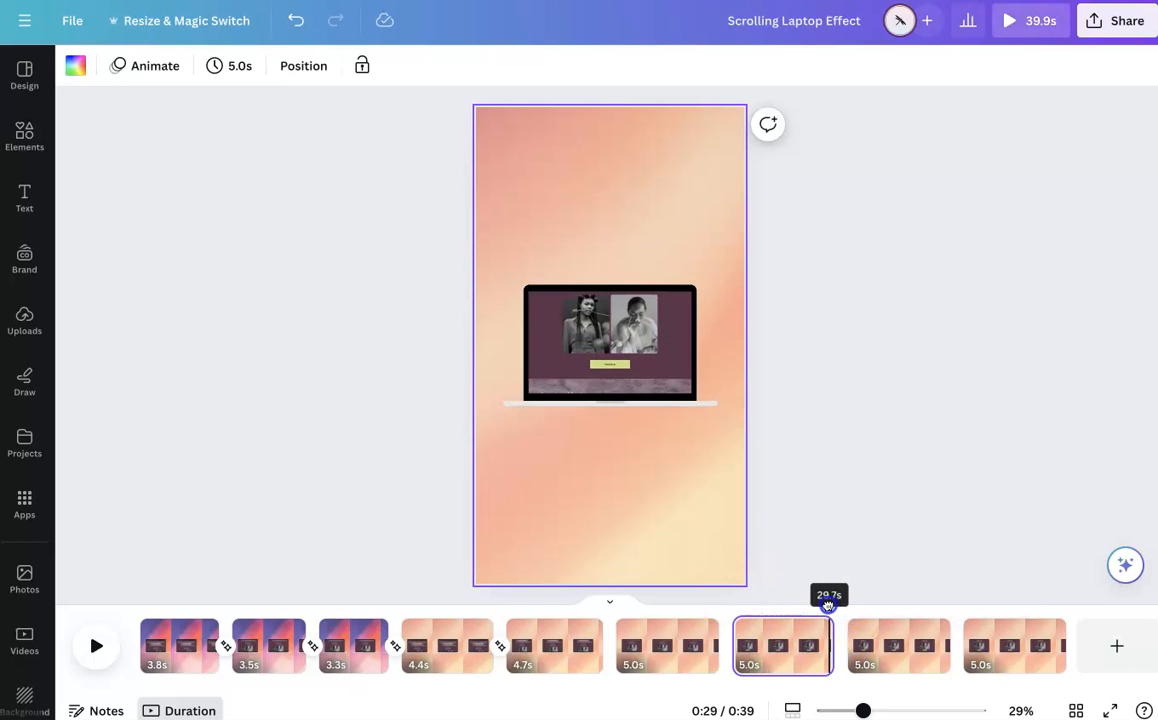
pyautogui.click(896, 644)
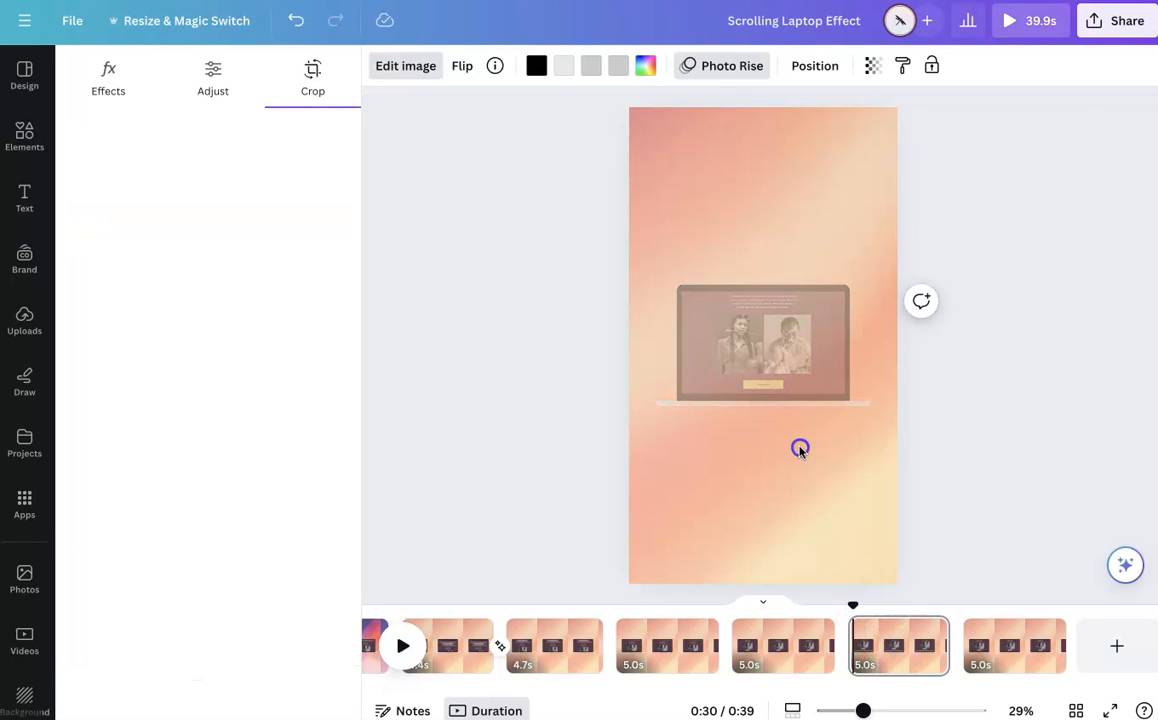
pyautogui.click(312, 76)
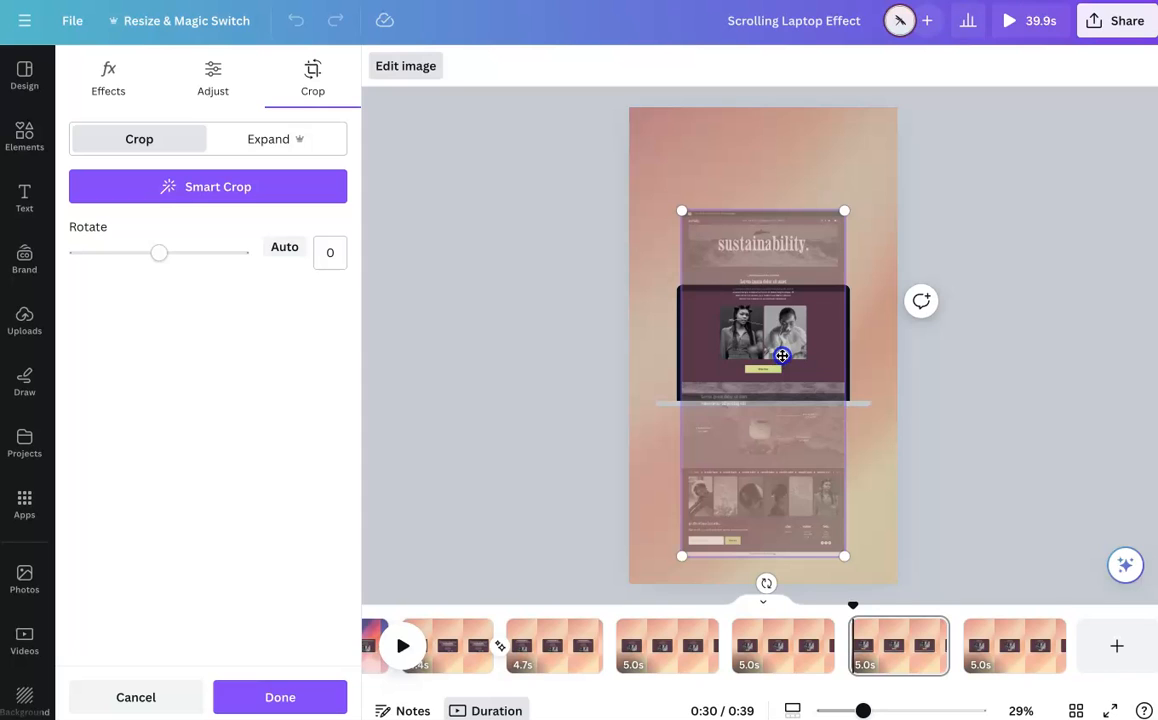
pyautogui.click(280, 696)
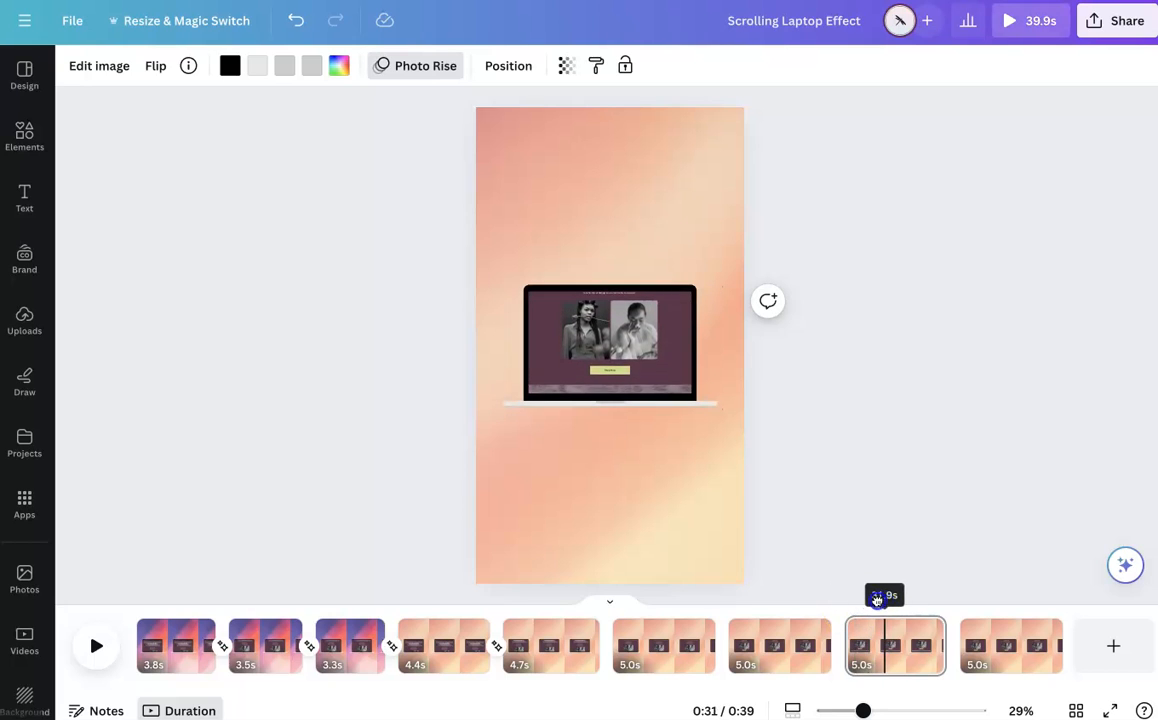
pyautogui.moveTo(876, 596); pyautogui.dragTo(916, 596)
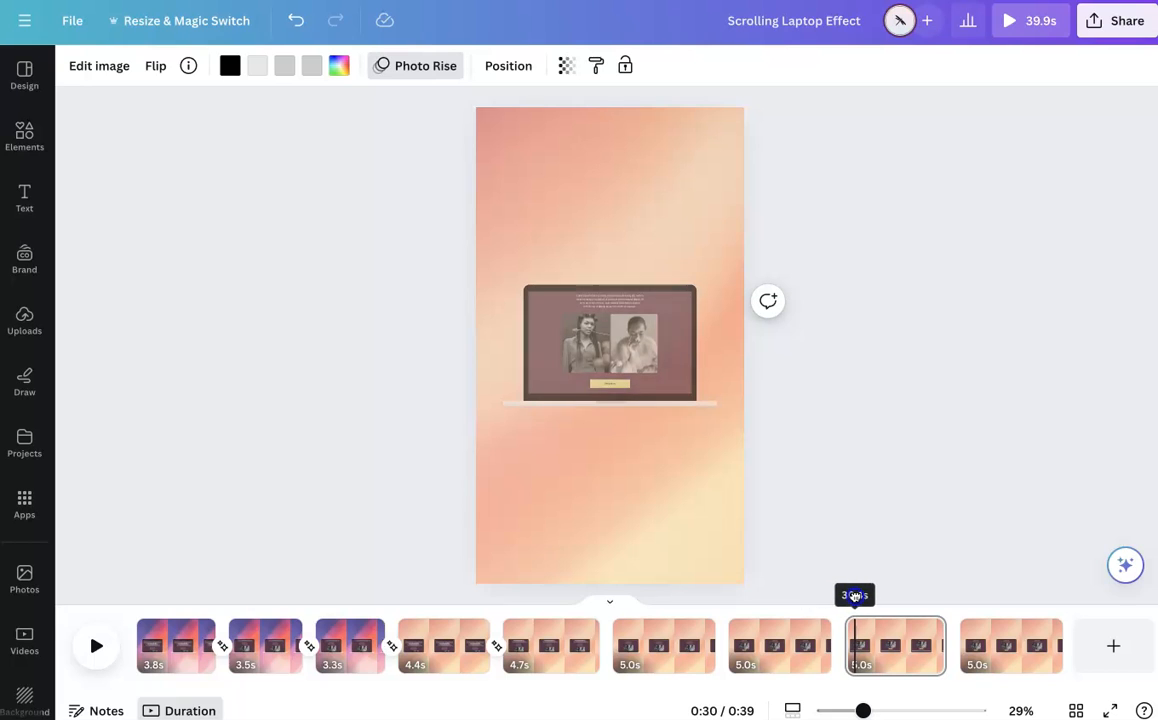
pyautogui.click(610, 350)
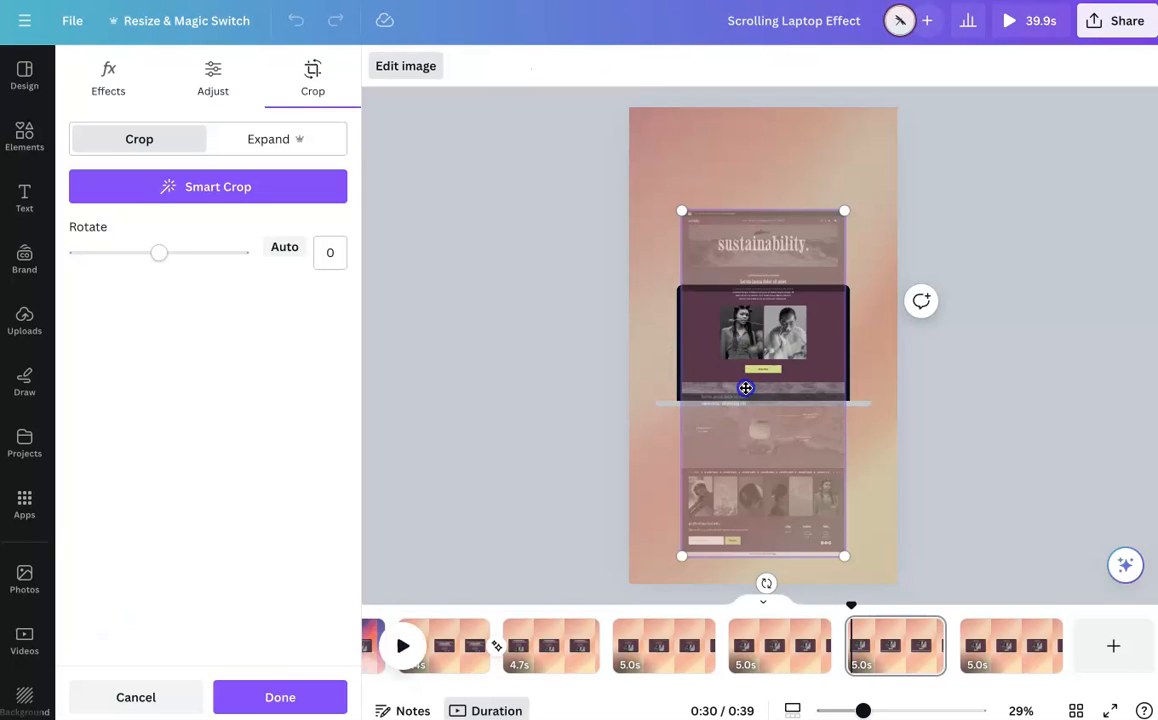
pyautogui.moveTo(744, 388); pyautogui.dragTo(748, 368)
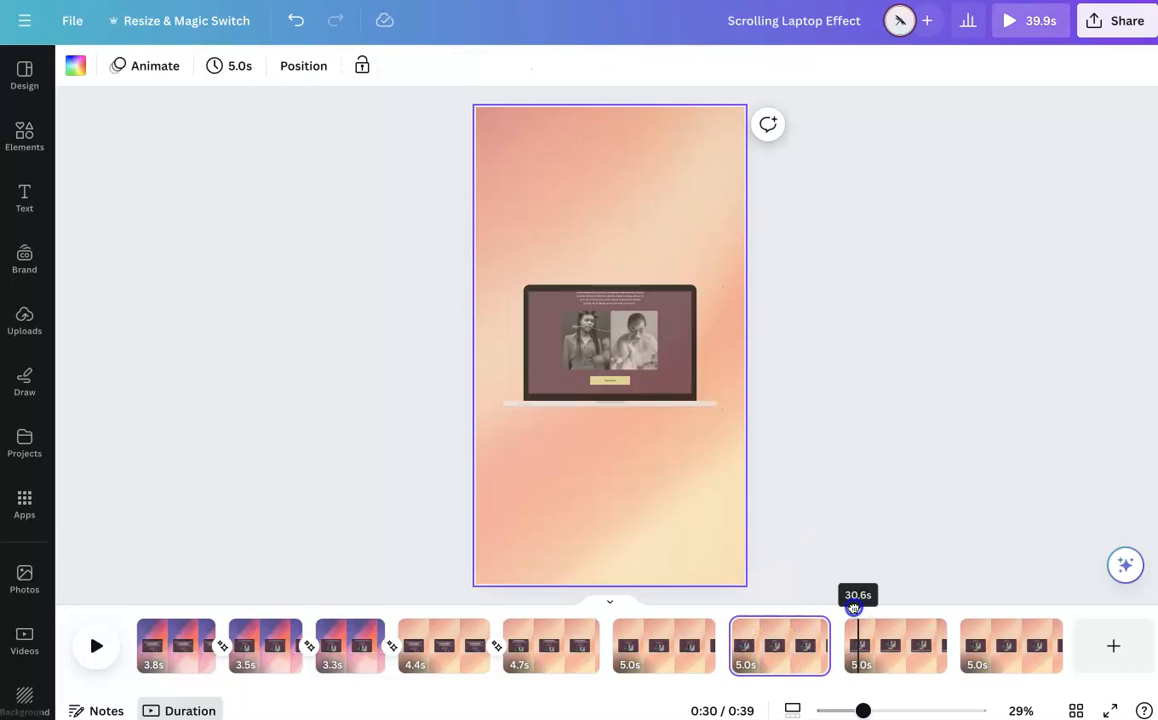
pyautogui.moveTo(852, 608); pyautogui.dragTo(844, 608)
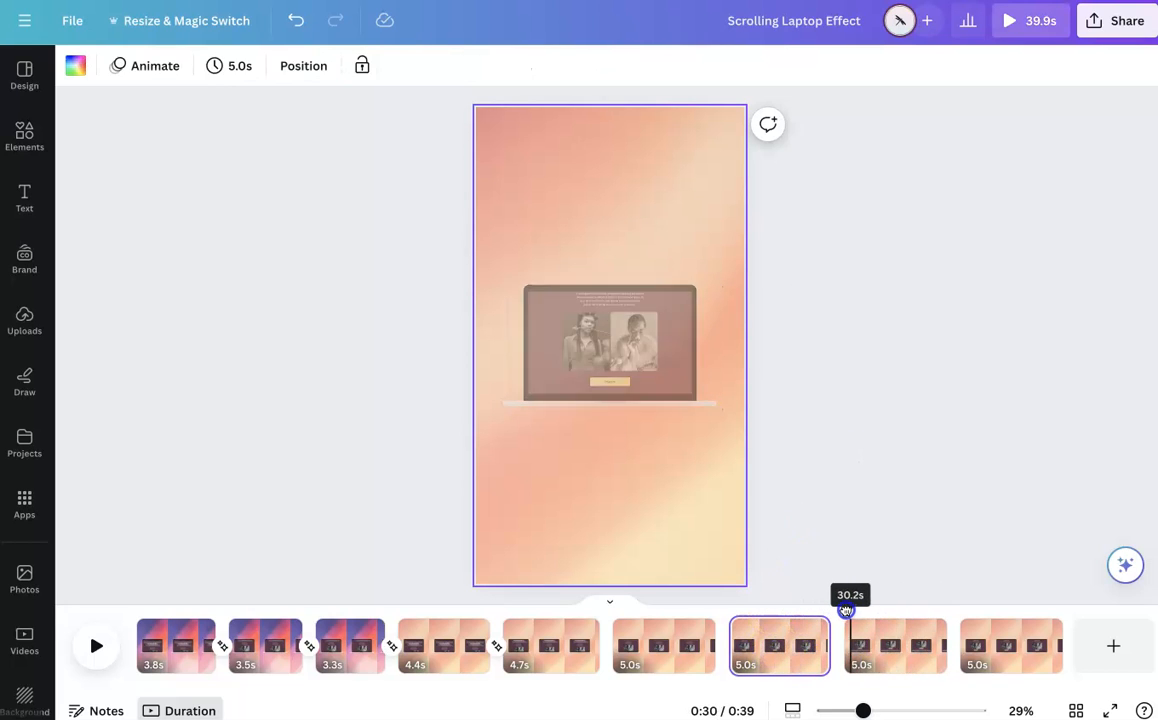
pyautogui.click(872, 644)
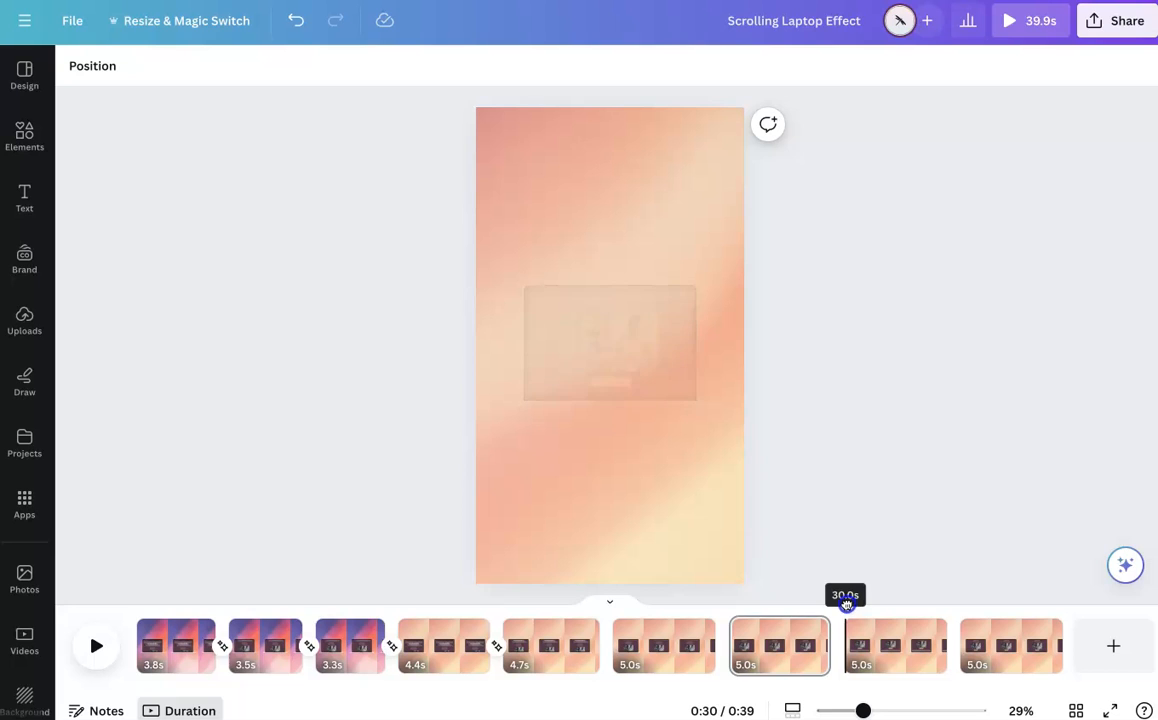
pyautogui.click(896, 644)
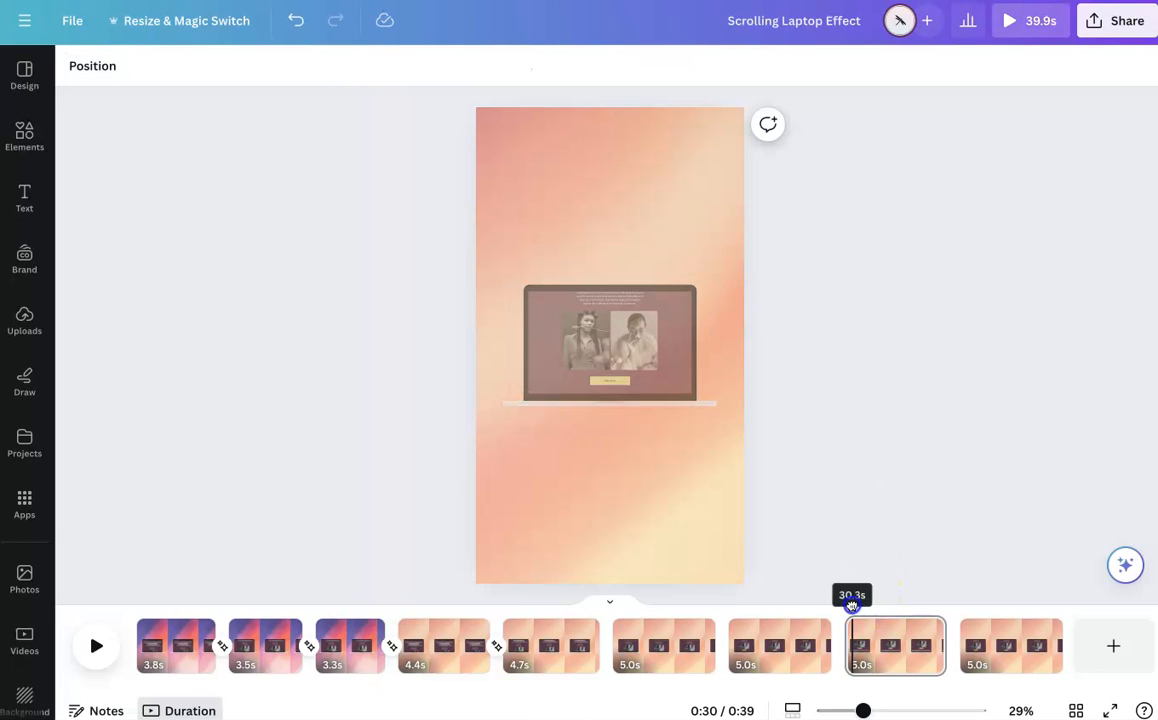
pyautogui.click(608, 344)
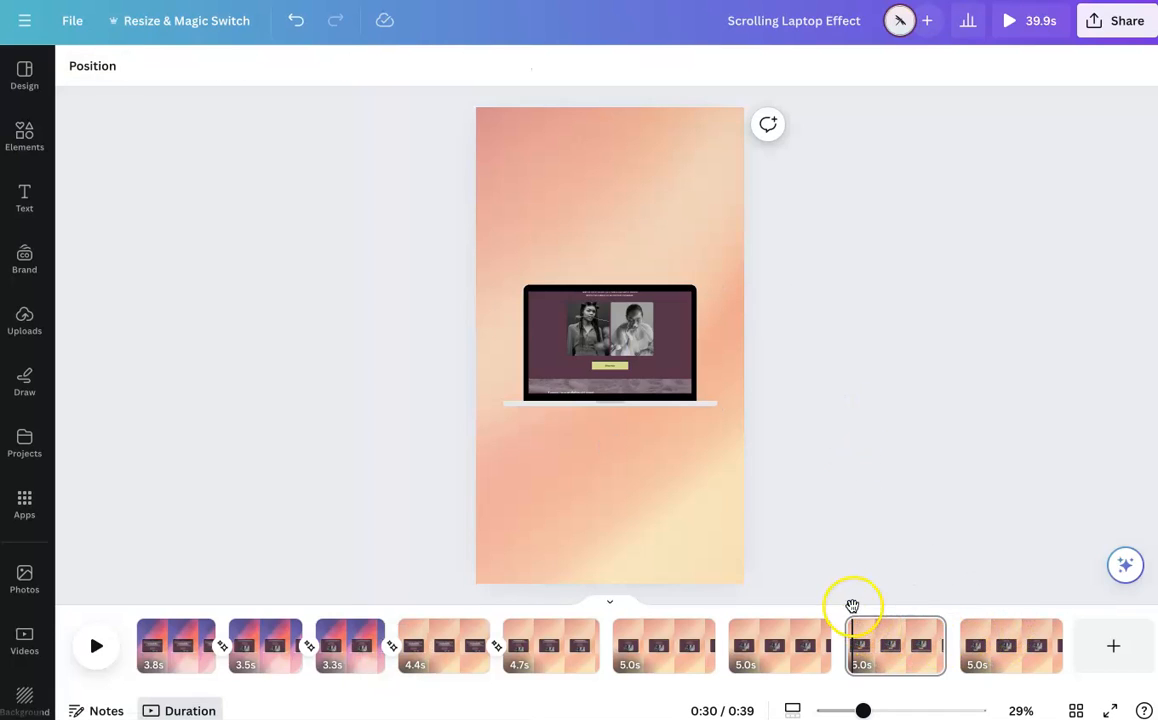
pyautogui.click(992, 648)
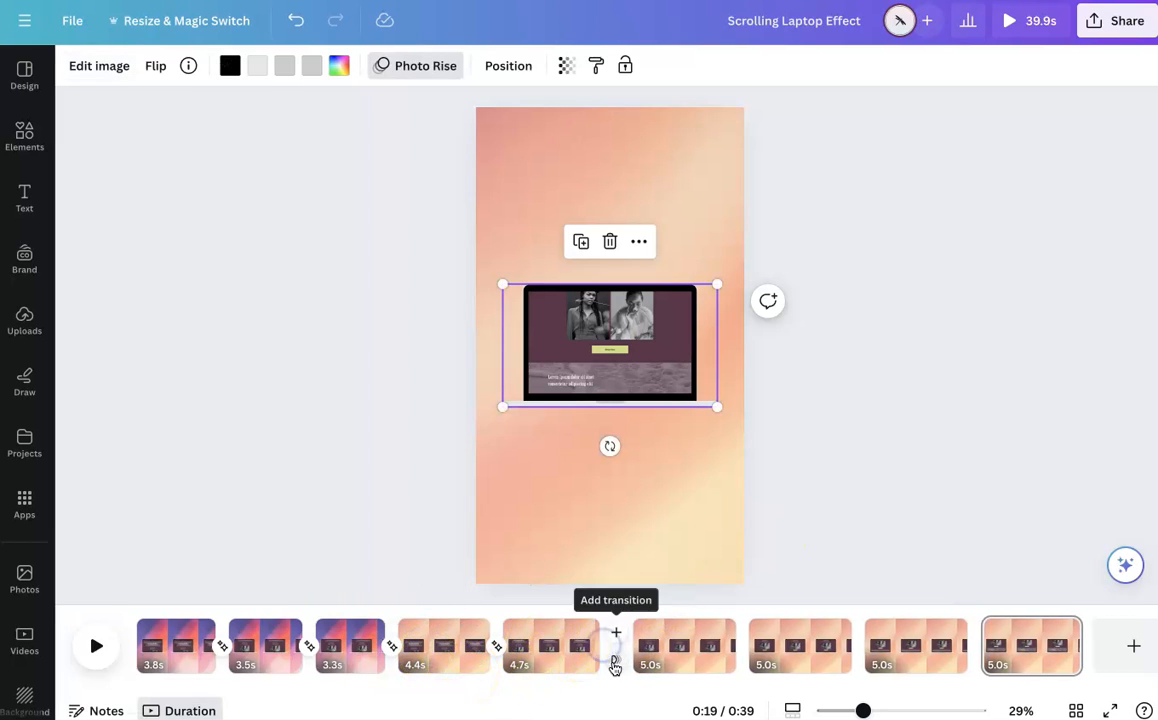
# - Set the later Match & Move transitions to about 0.2–0.3 s duration
pyautogui.click(616, 632)
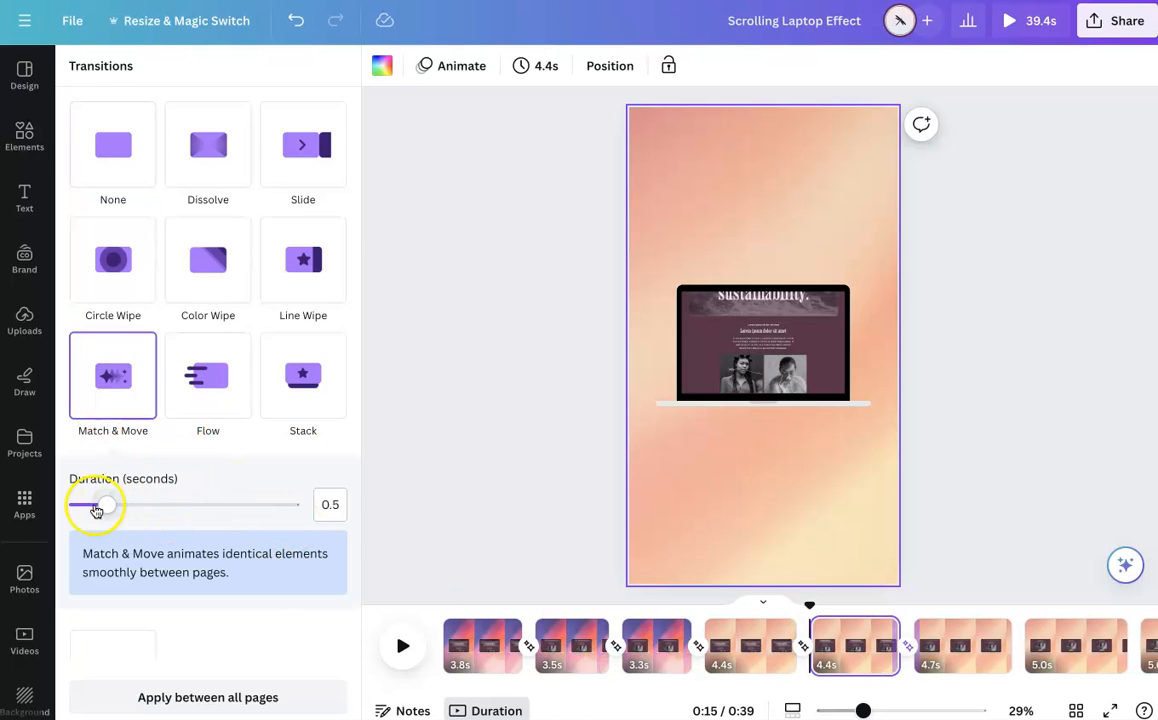
pyautogui.moveTo(108, 504); pyautogui.dragTo(80, 504)
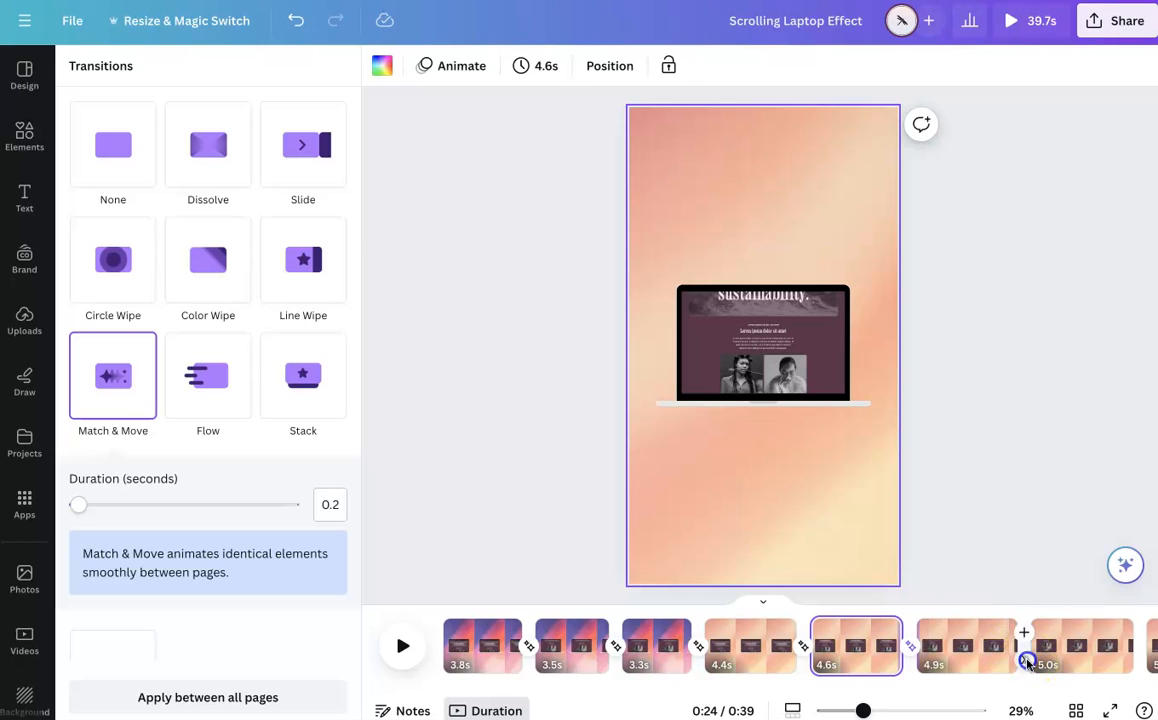
pyautogui.moveTo(80, 504); pyautogui.dragTo(108, 504)
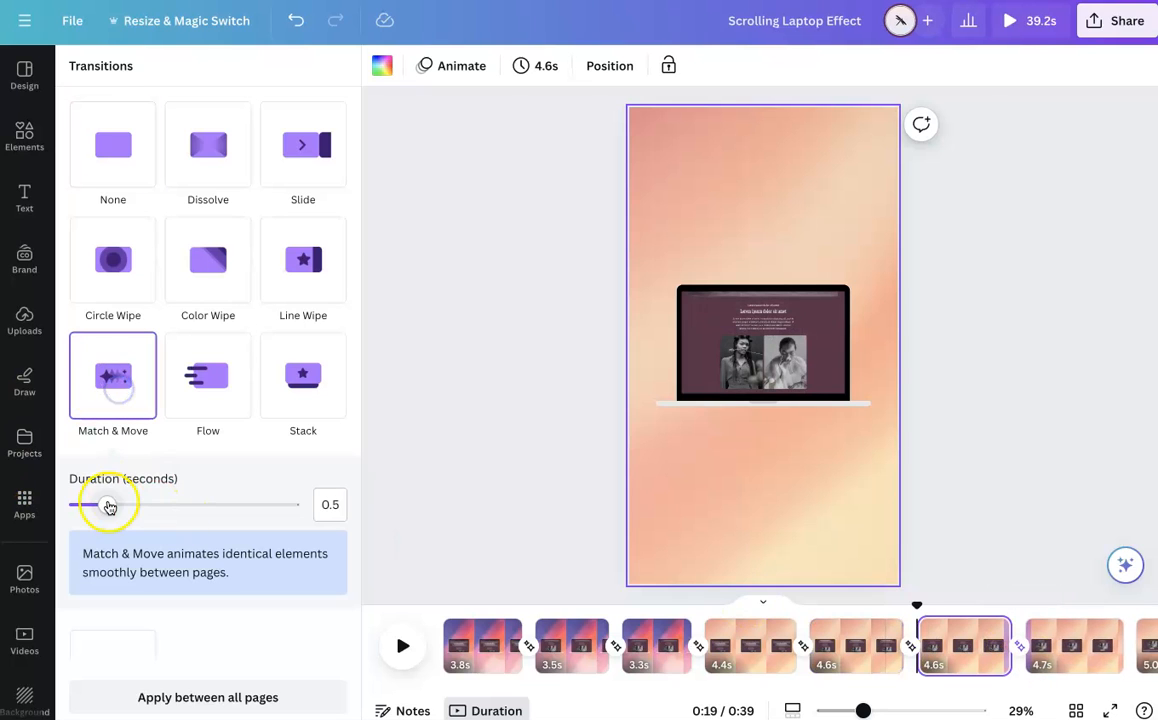
pyautogui.moveTo(108, 504); pyautogui.dragTo(88, 504)
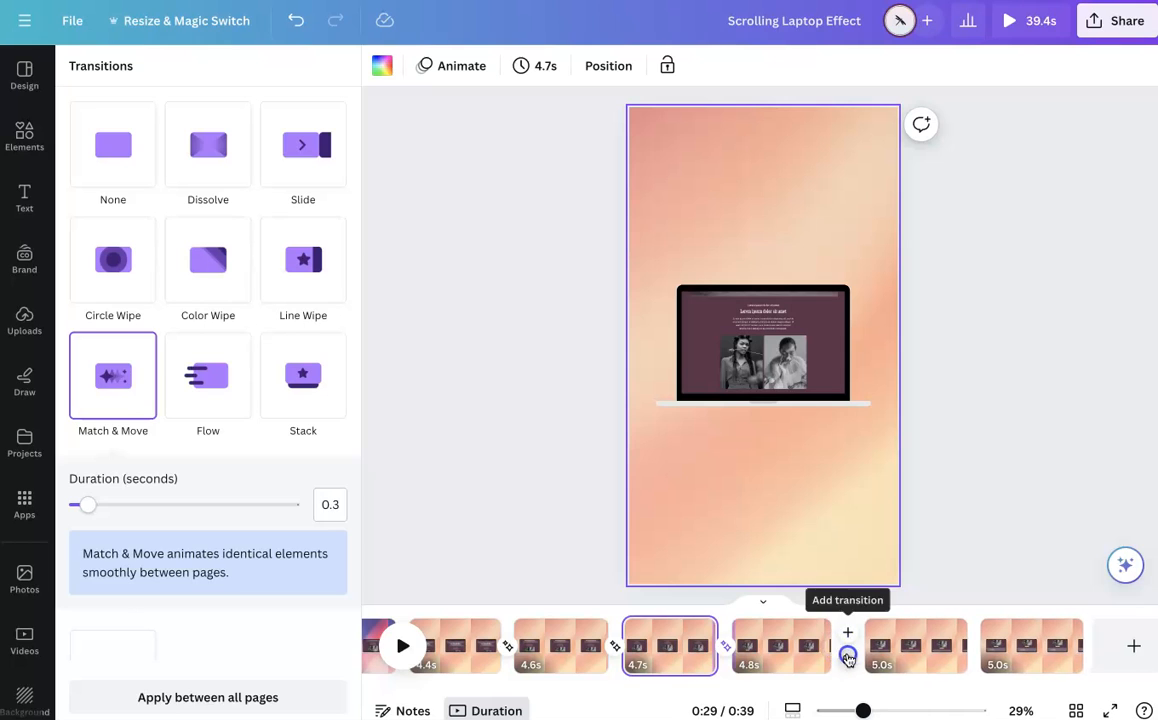
pyautogui.moveTo(88, 504); pyautogui.dragTo(80, 504)
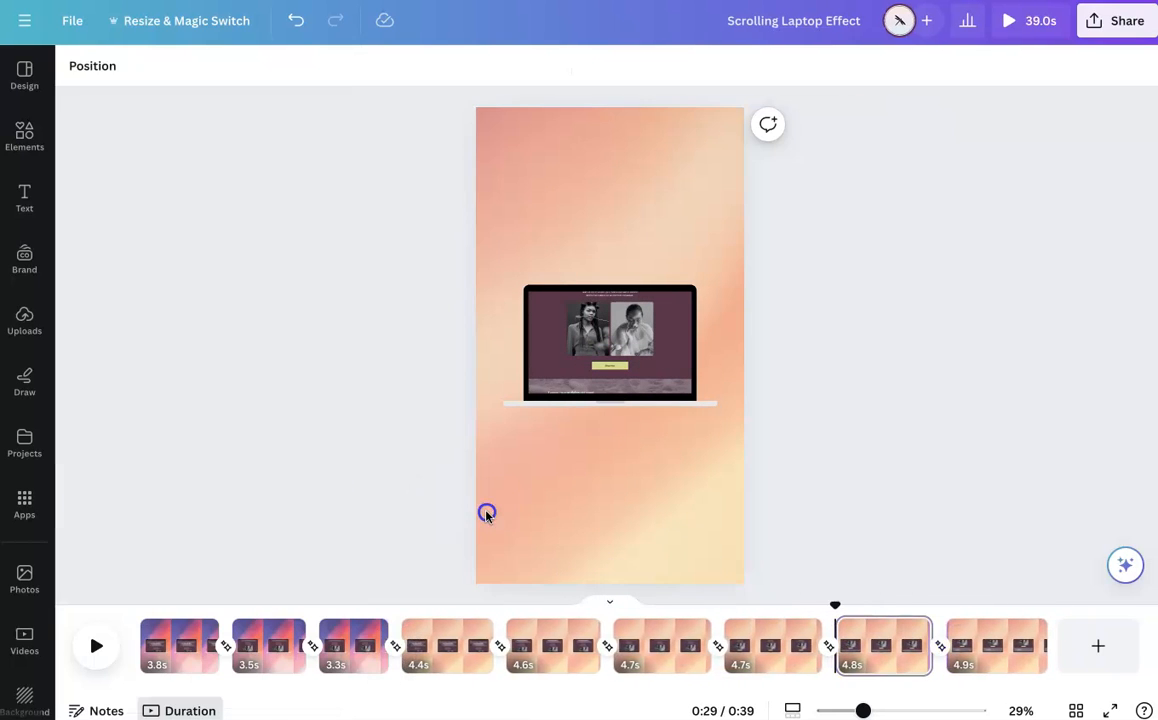
pyautogui.click(180, 664)
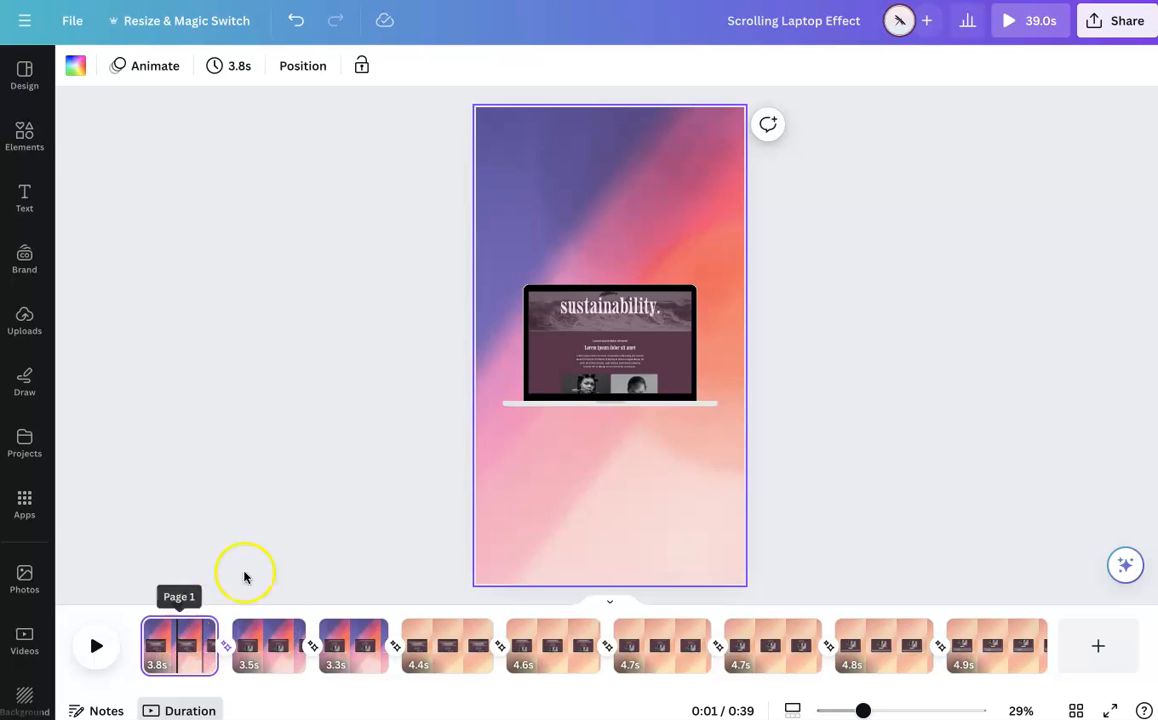
pyautogui.click(1004, 20)
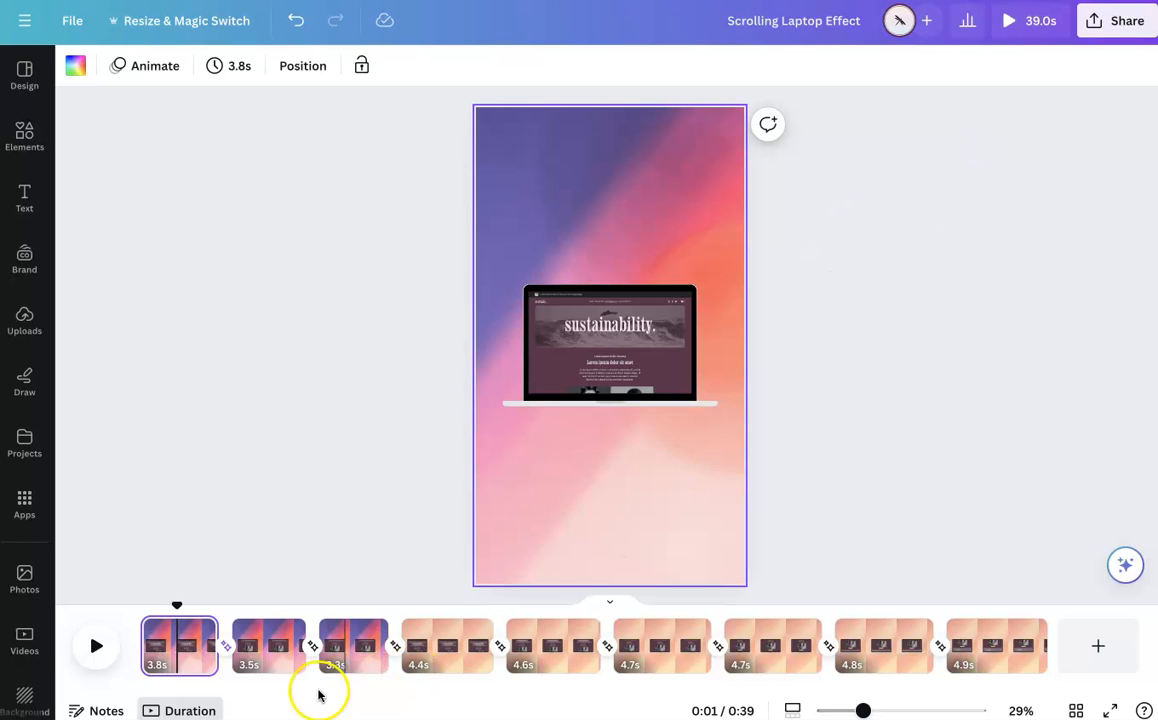
pyautogui.click(448, 644)
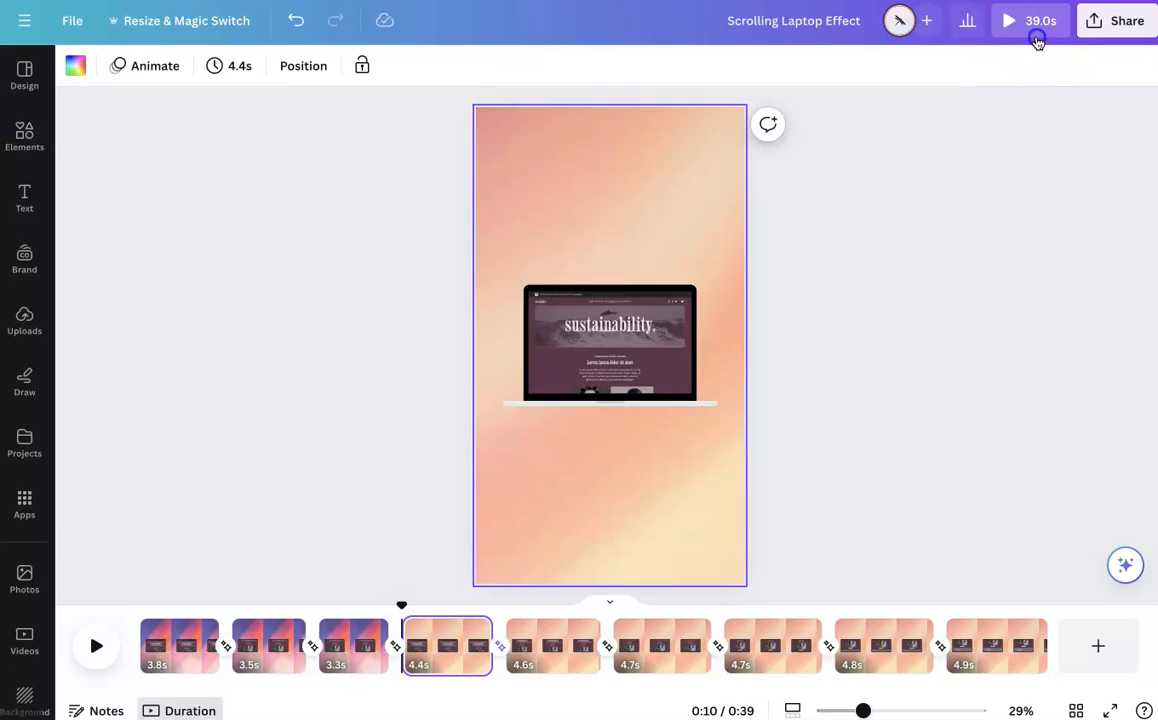
pyautogui.click(1010, 20)
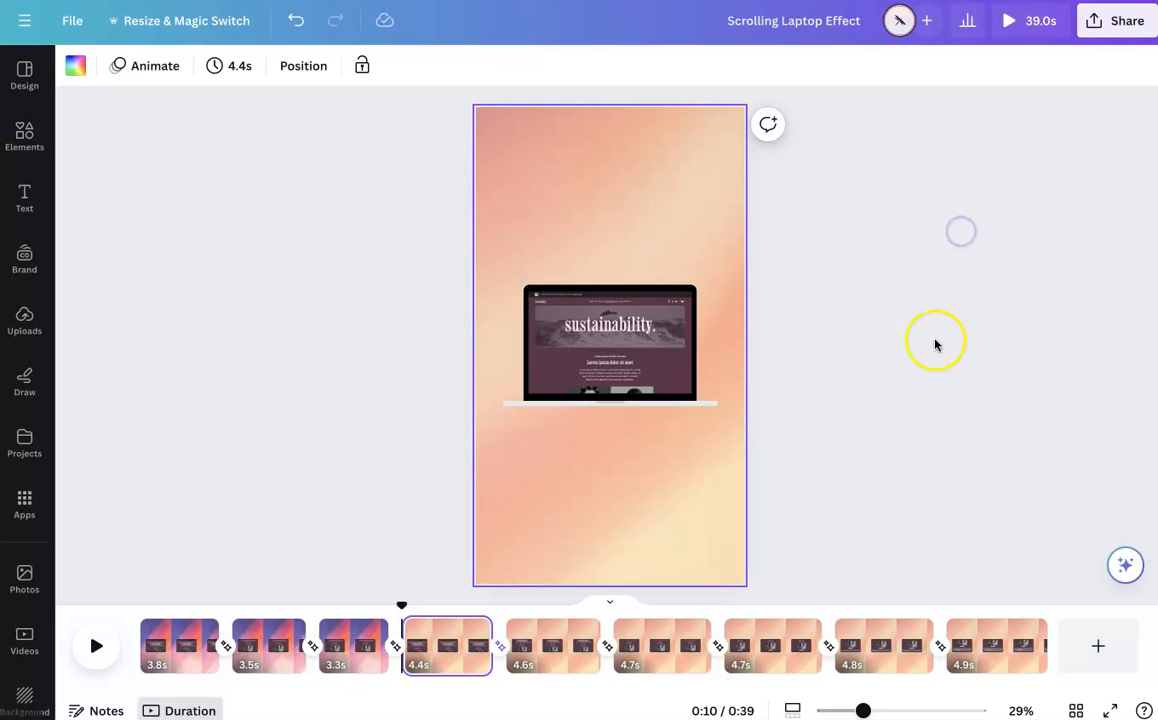
pyautogui.click(662, 664)
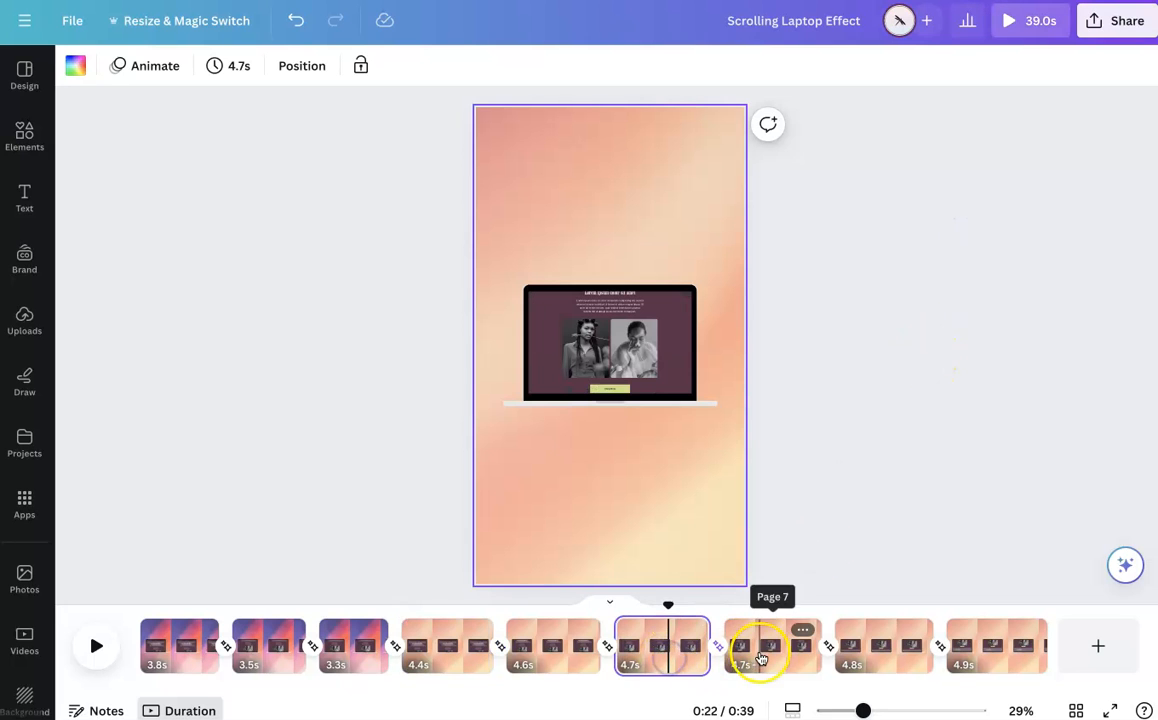
pyautogui.click(758, 648)
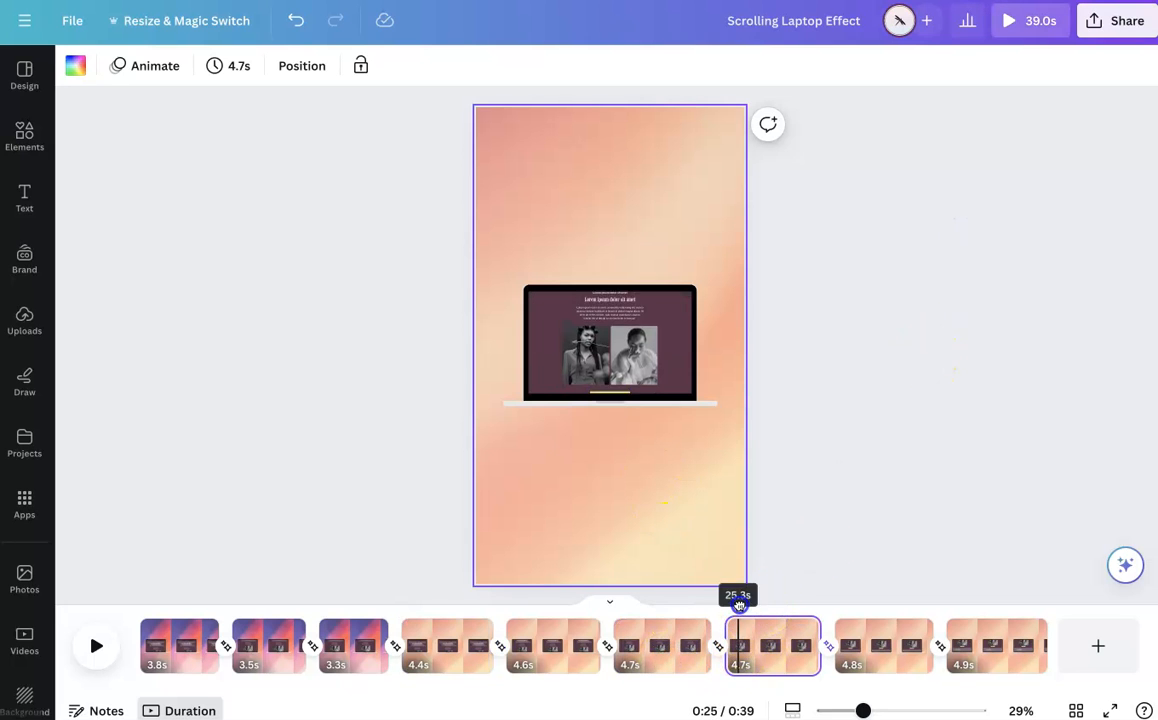
pyautogui.moveTo(738, 596); pyautogui.dragTo(724, 596)
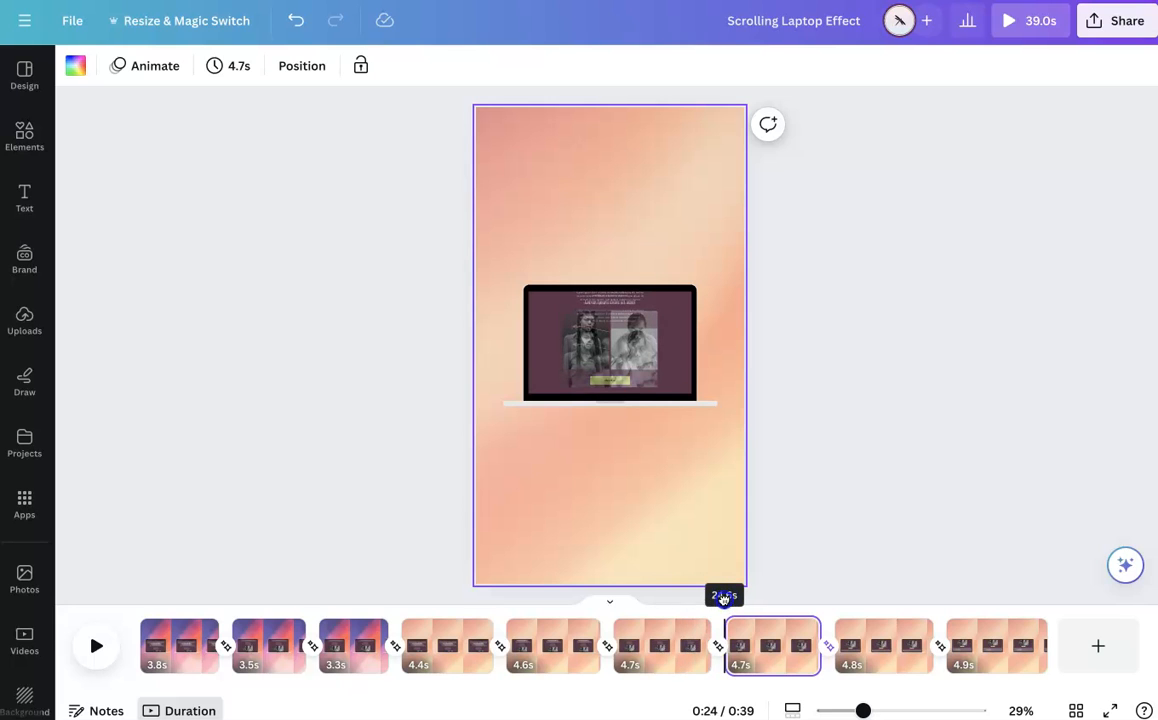
pyautogui.click(610, 344)
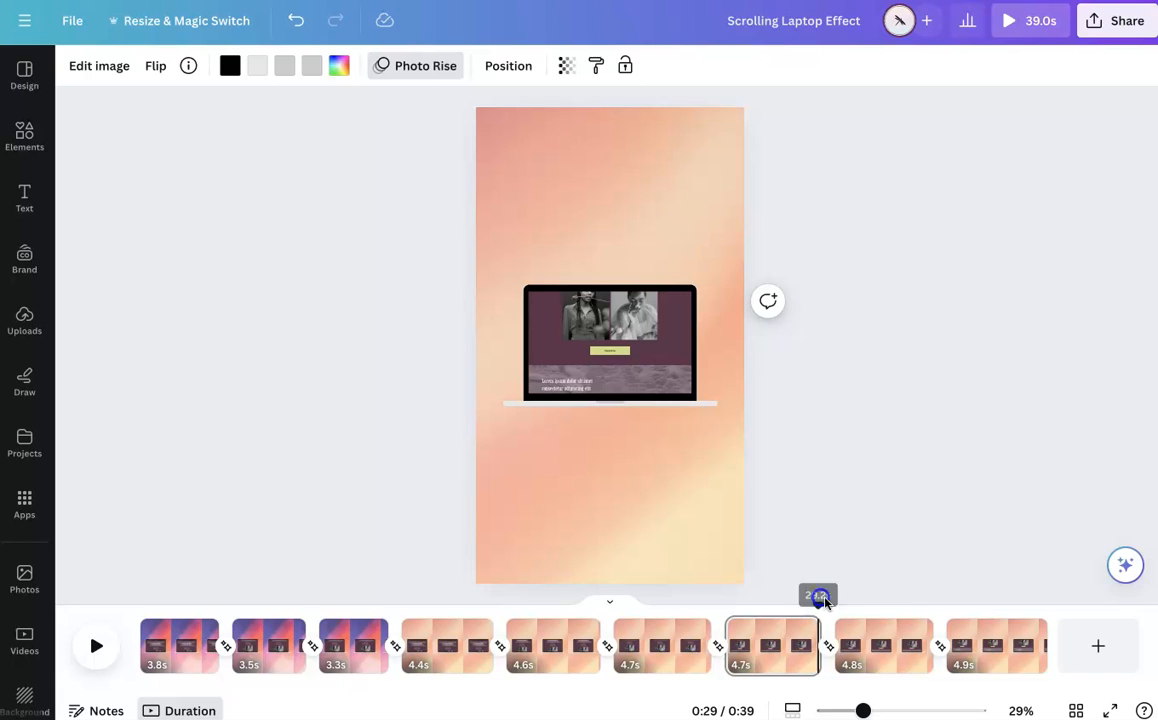
pyautogui.click(884, 644)
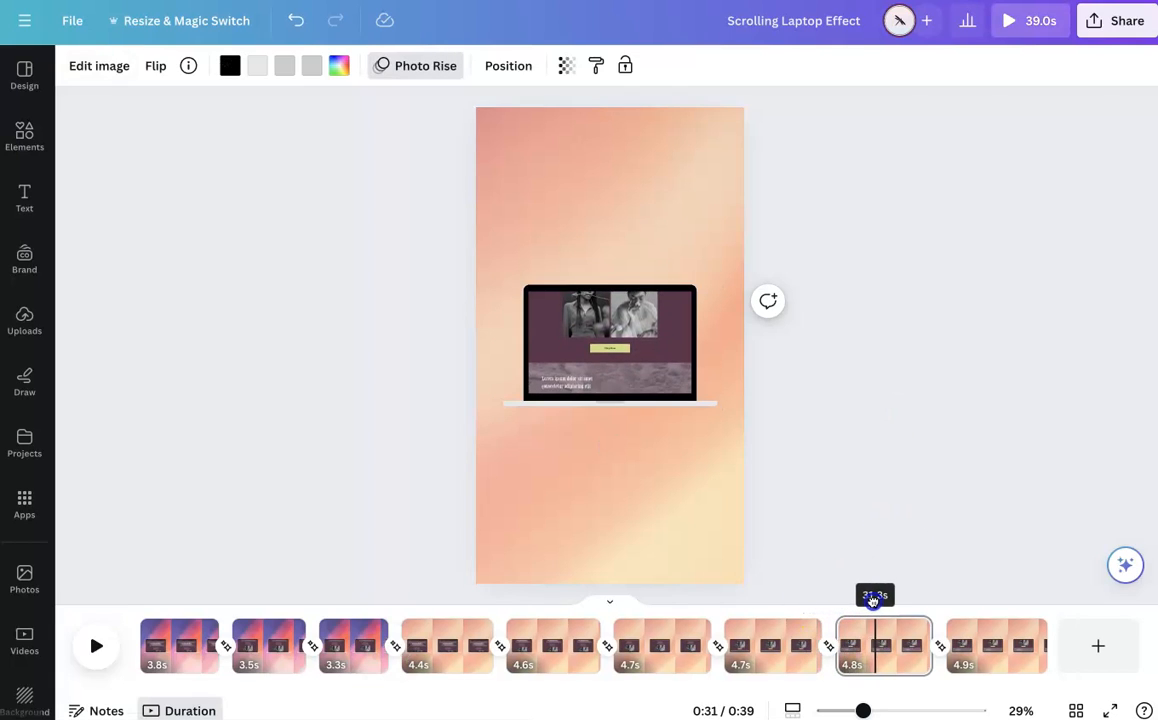
pyautogui.click(996, 644)
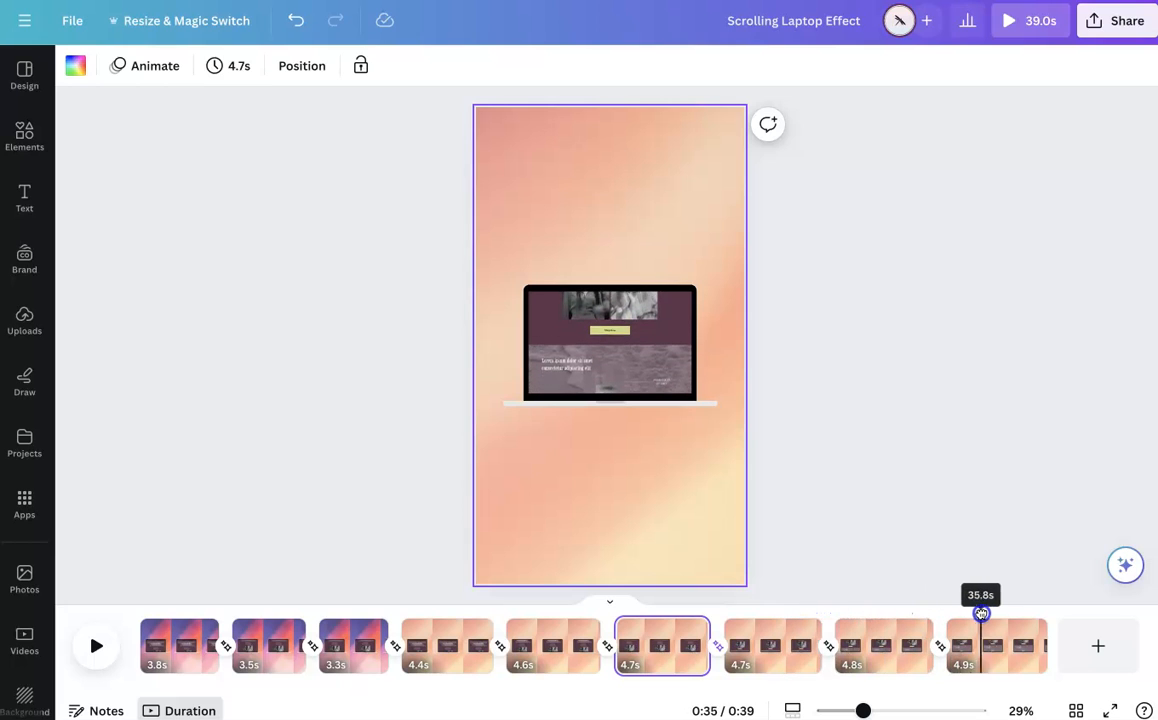
pyautogui.click(996, 644)
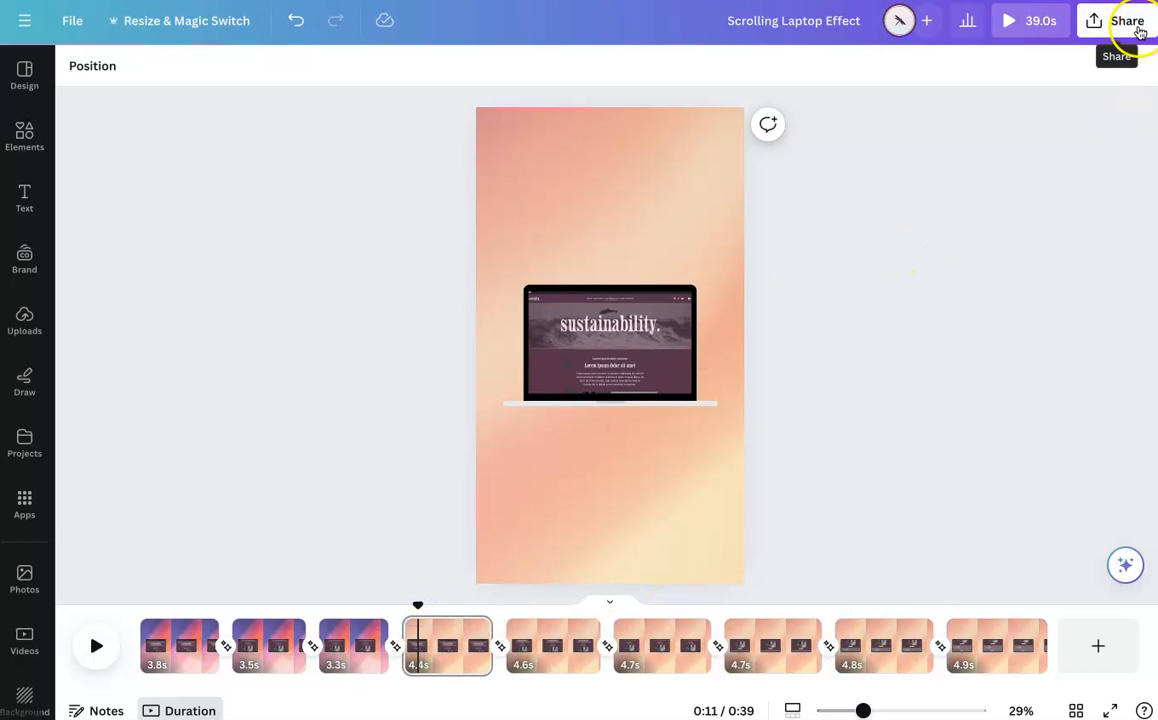
pyautogui.click(1122, 20)
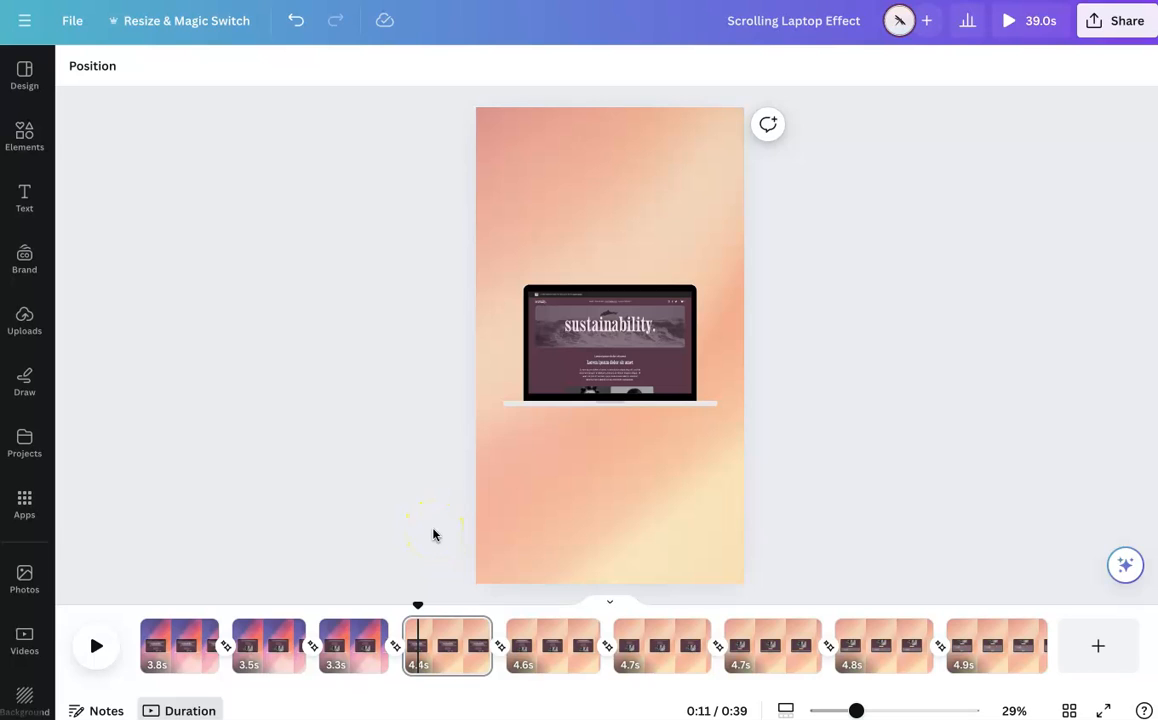
pyautogui.moveTo(432, 650)
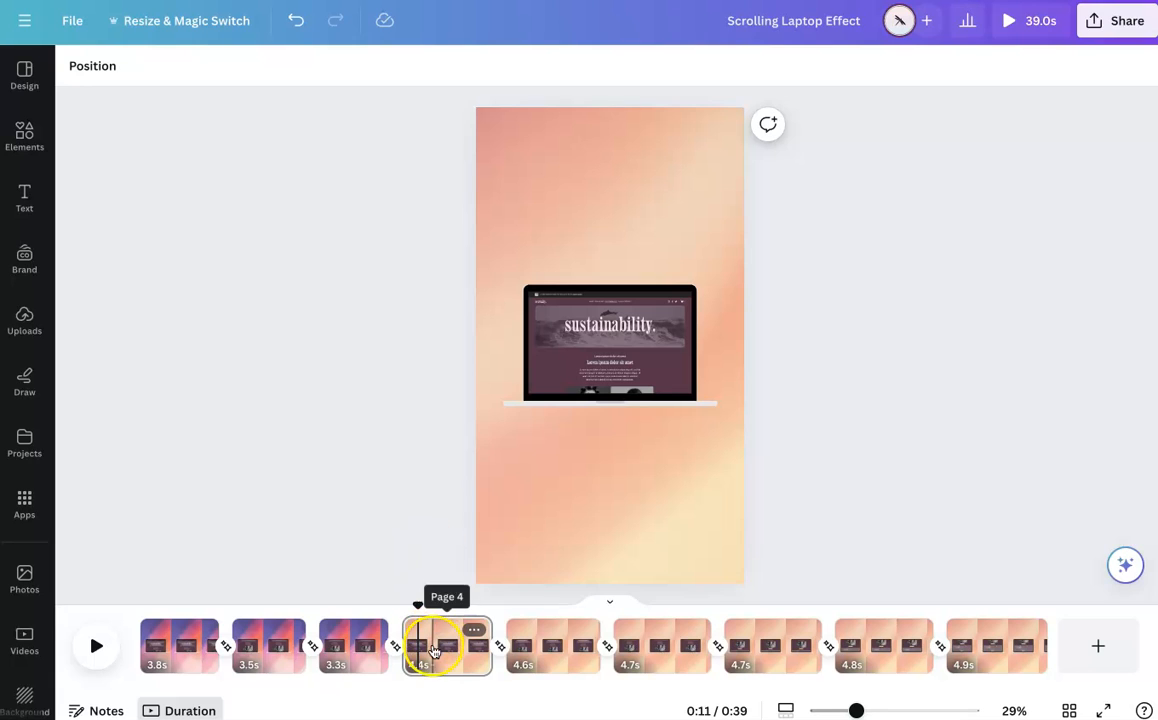
pyautogui.click(432, 644)
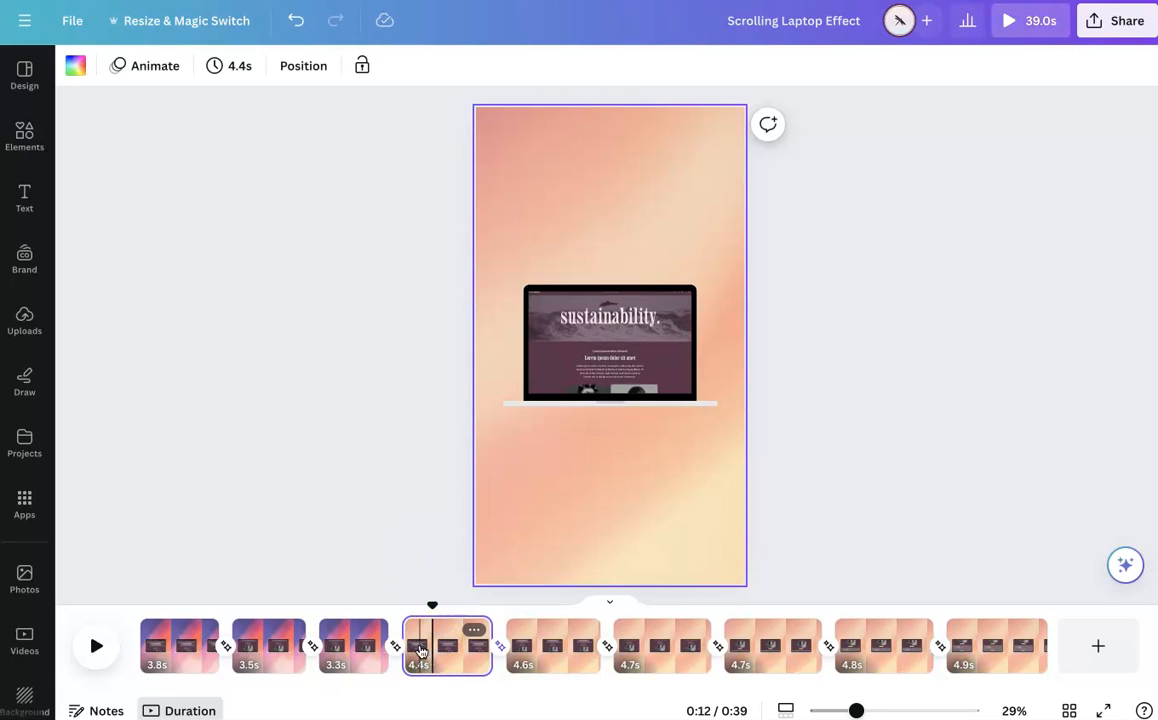